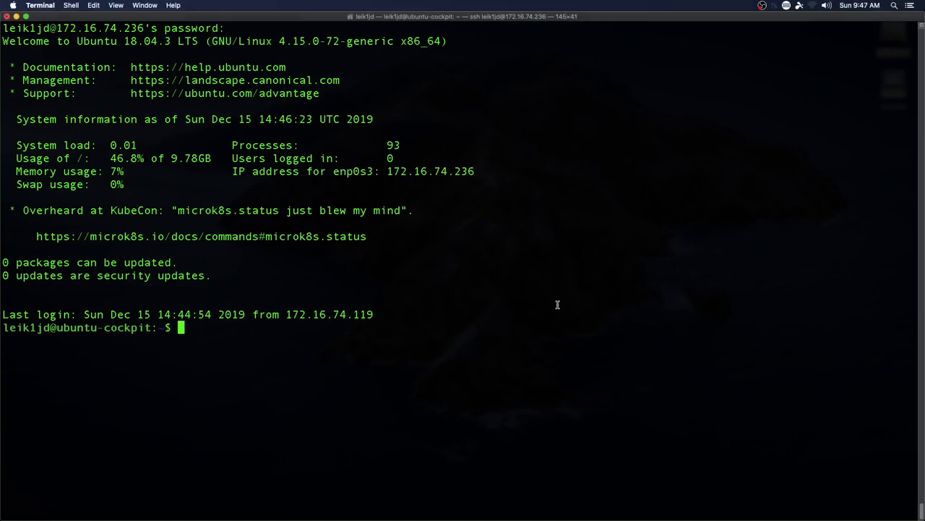
mouse_move(555, 306)
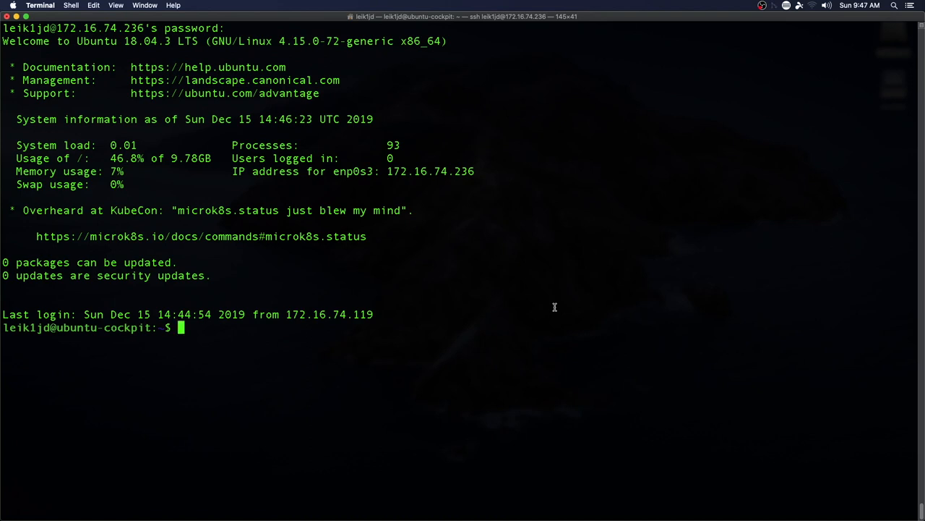
Install Cockpit over SSH with sudo apt install cockpit, ending on version 164-1
text(sudo apt in)
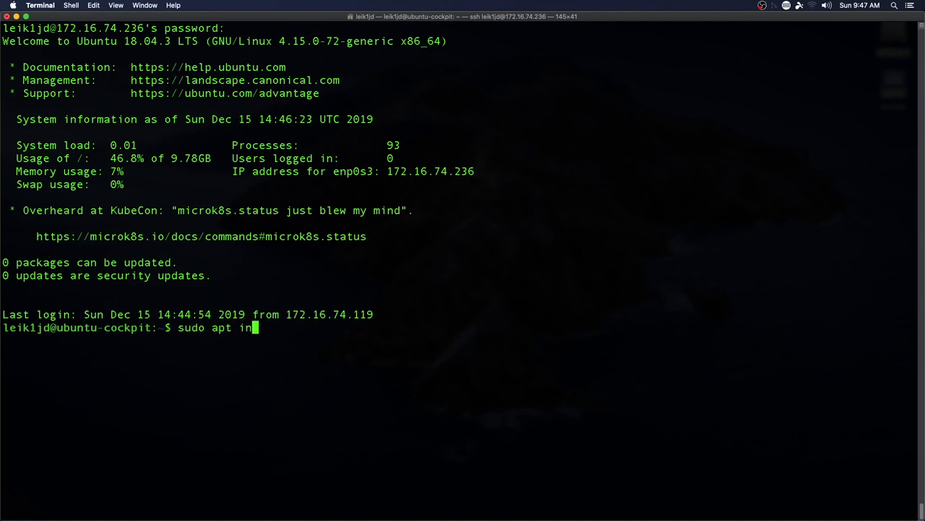
text(stall cockpit -y)
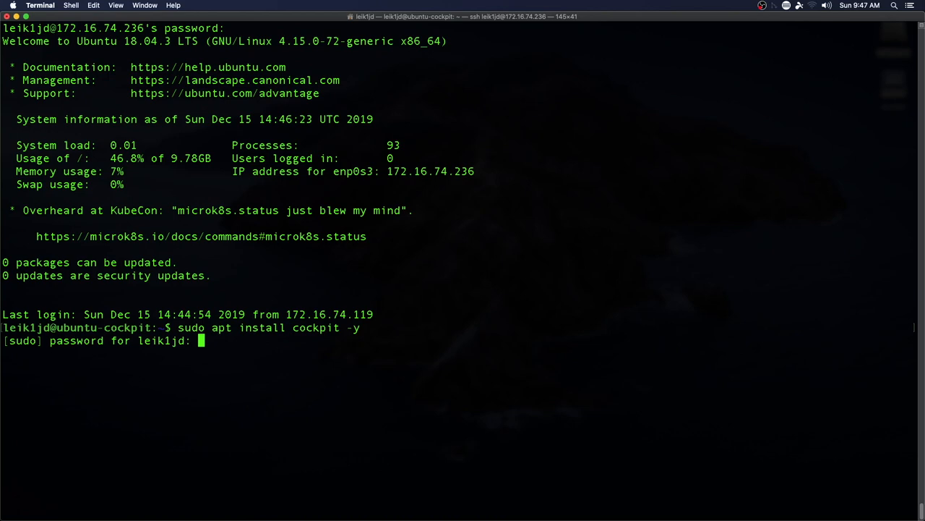
key(Return)
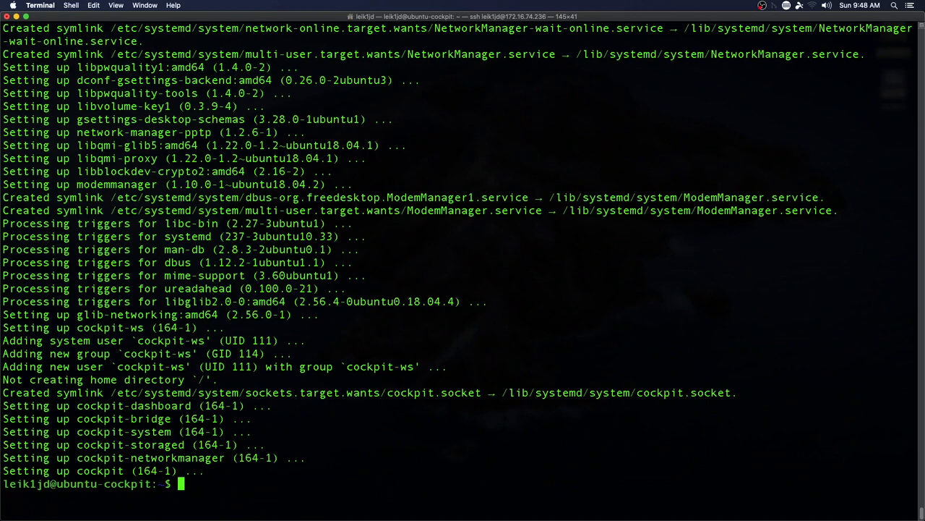
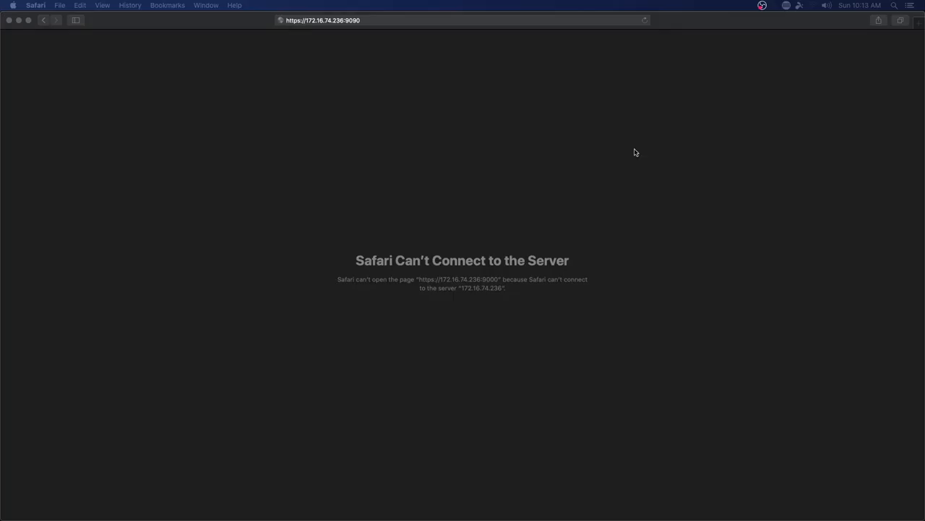
mouse_move(429, 22)
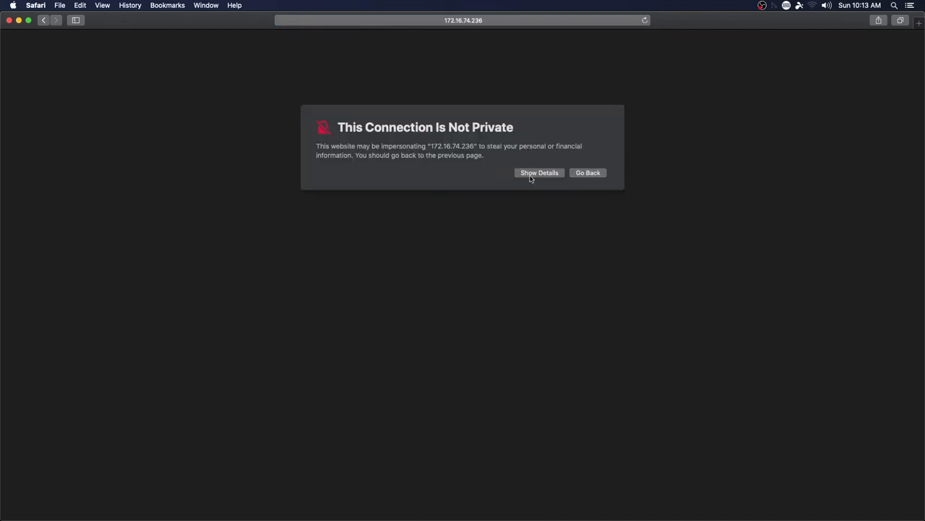
click(539, 172)
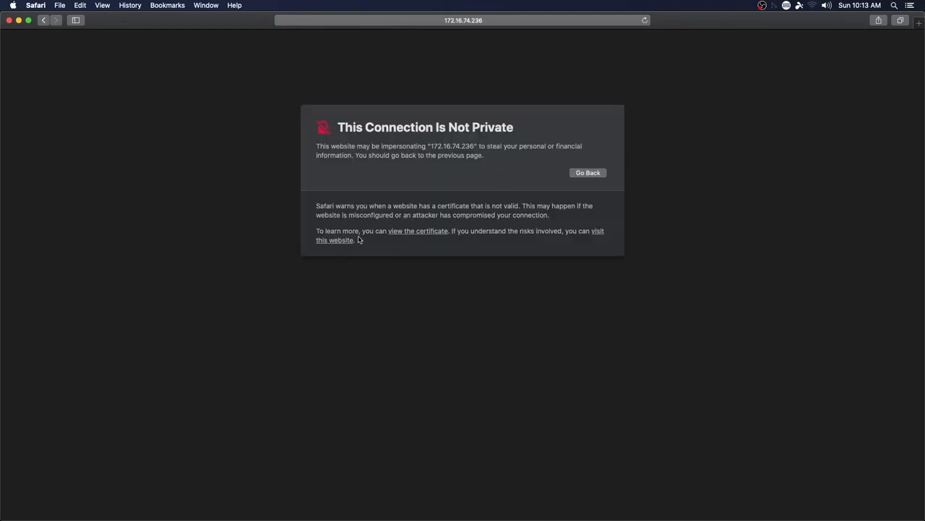
mouse_move(334, 243)
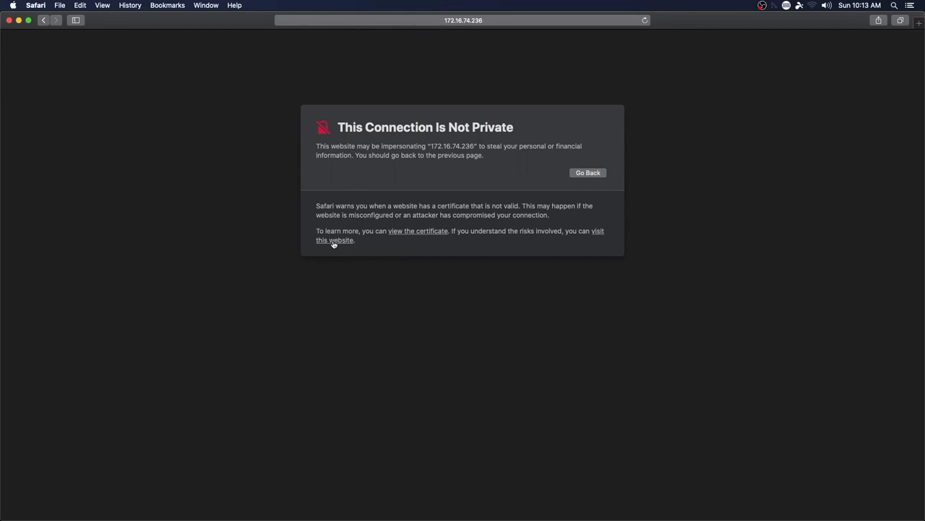
mouse_move(544, 98)
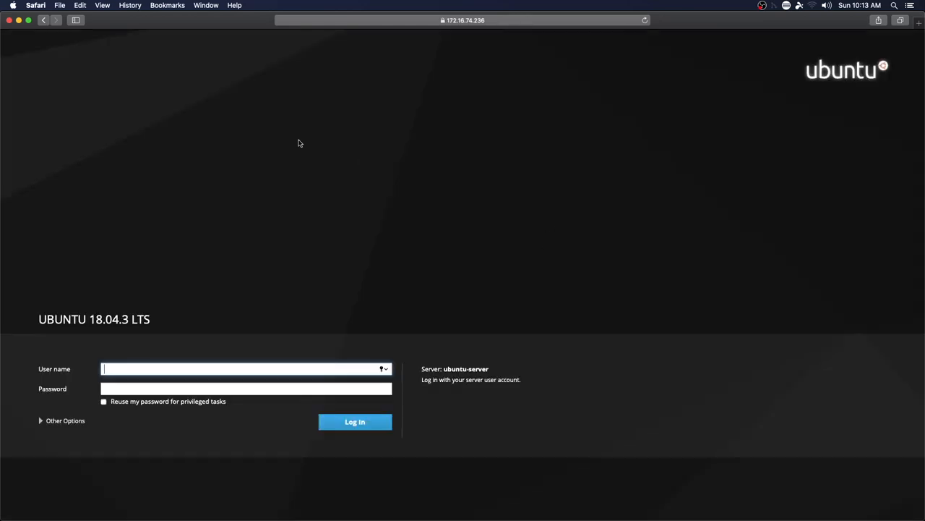
mouse_move(876, 76)
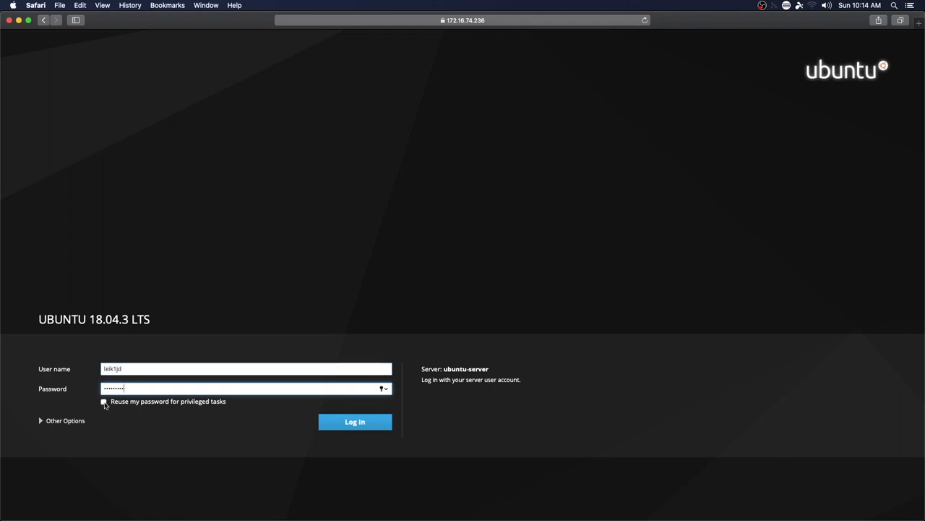
Log in to Cockpit with 'Reuse my password for privileged tasks' ticked
click(104, 402)
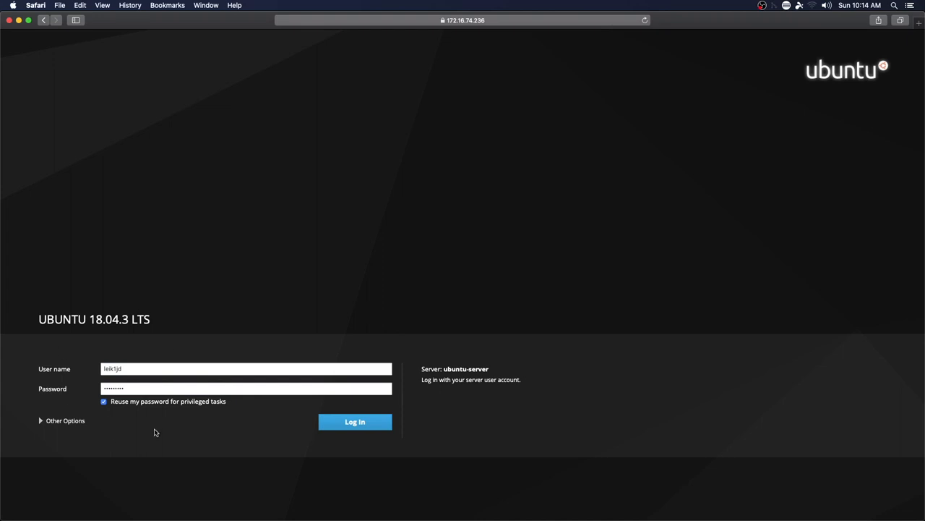
mouse_move(52, 414)
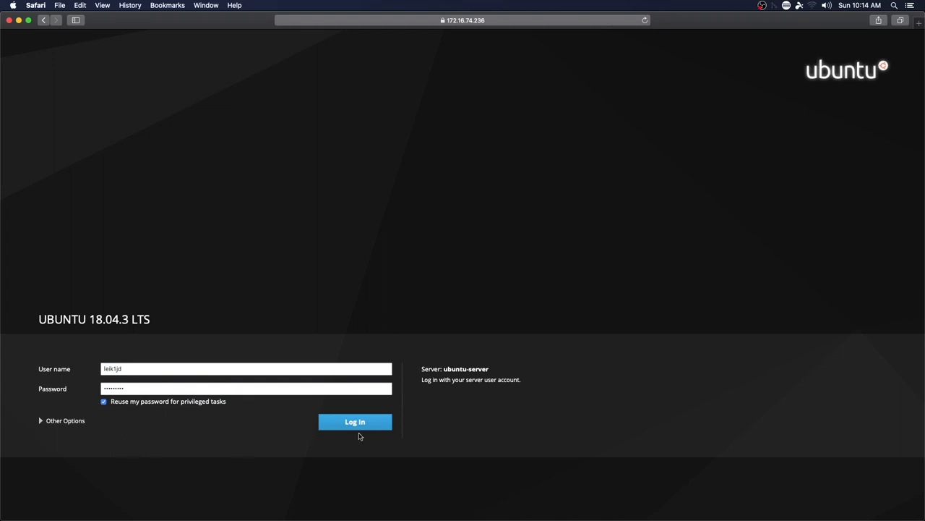
click(355, 421)
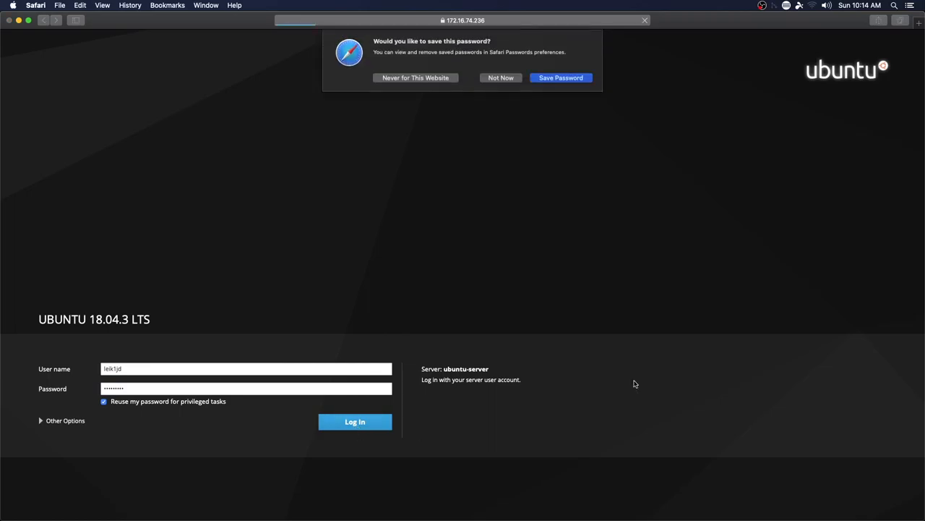
click(355, 422)
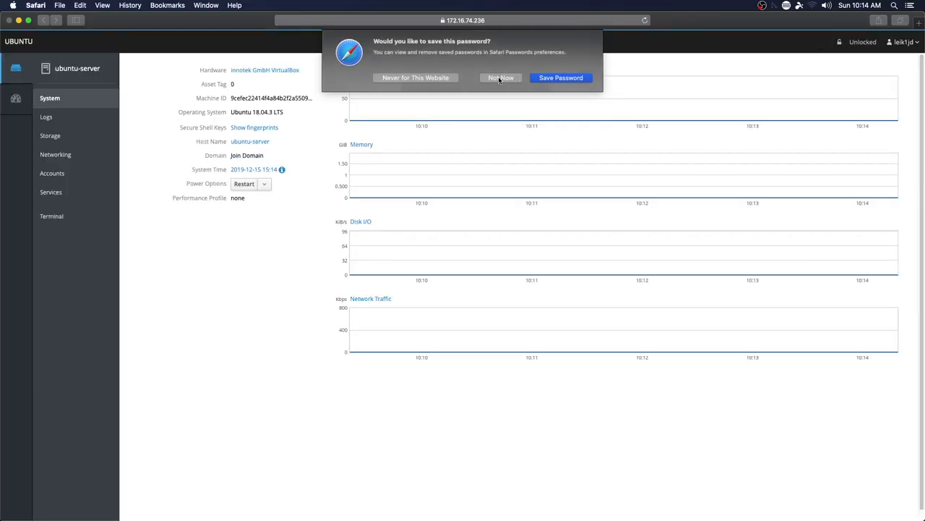
Decline Safari's offer to save the Cockpit login password with Not Now
click(501, 77)
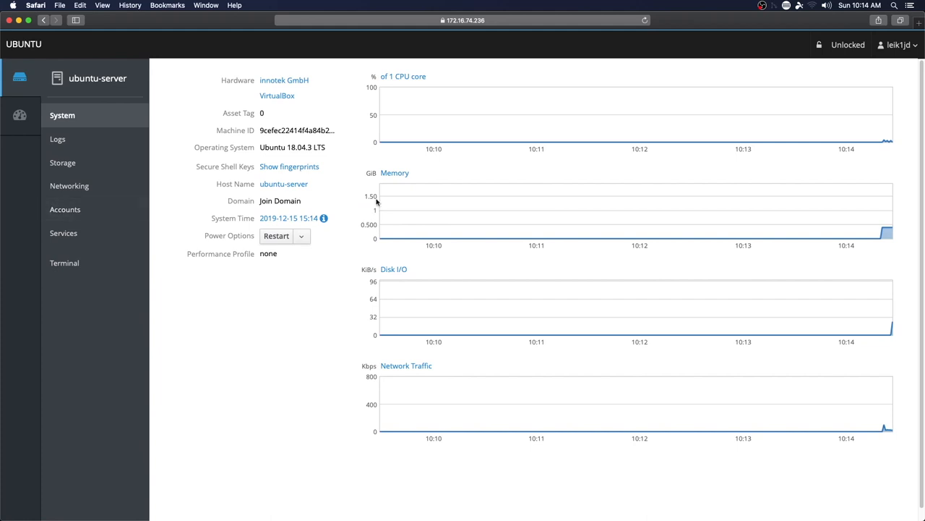
mouse_move(281, 107)
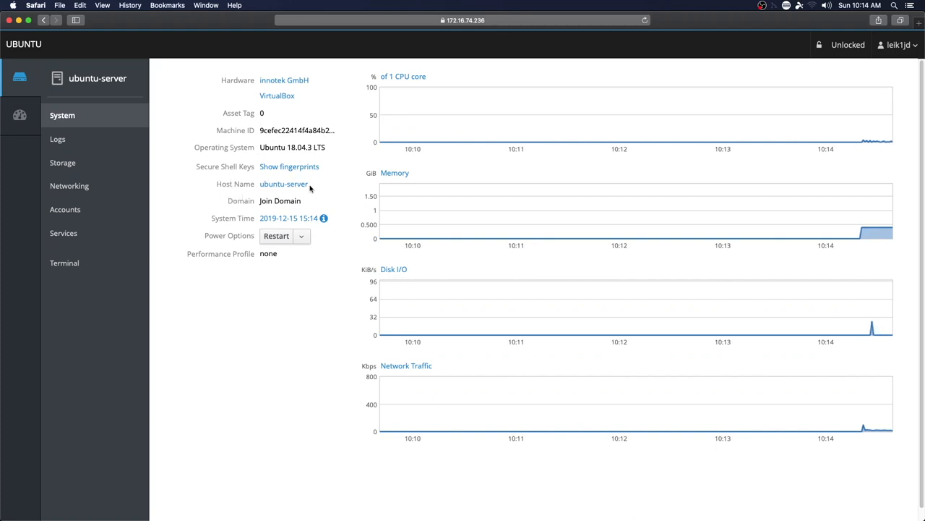
mouse_move(283, 183)
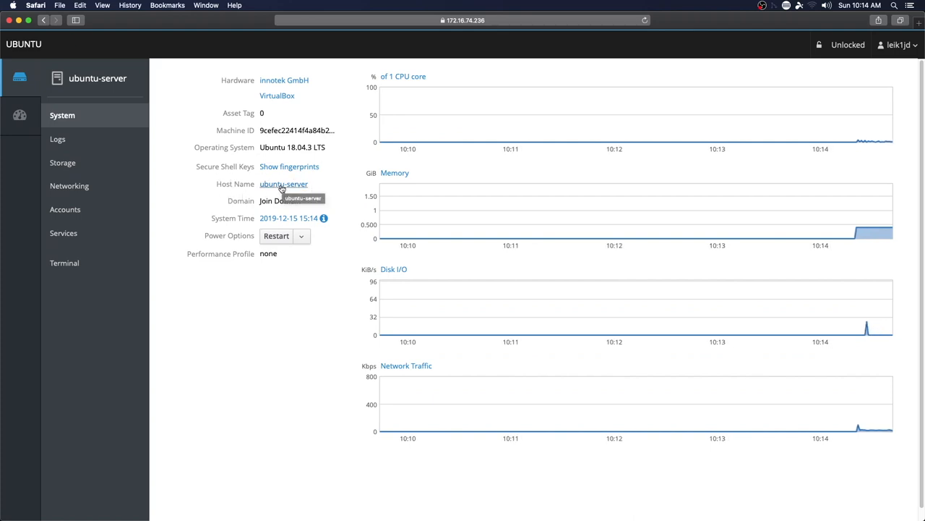
mouse_move(302, 185)
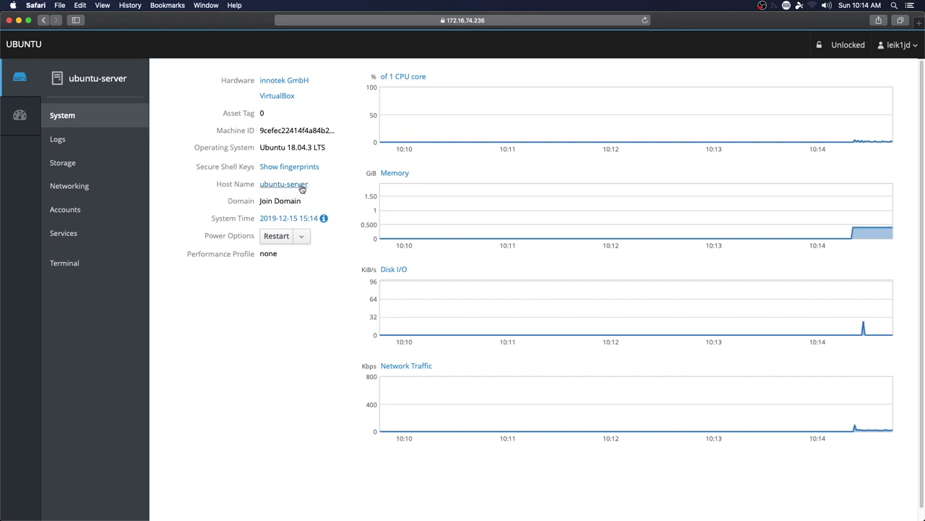
mouse_move(235, 191)
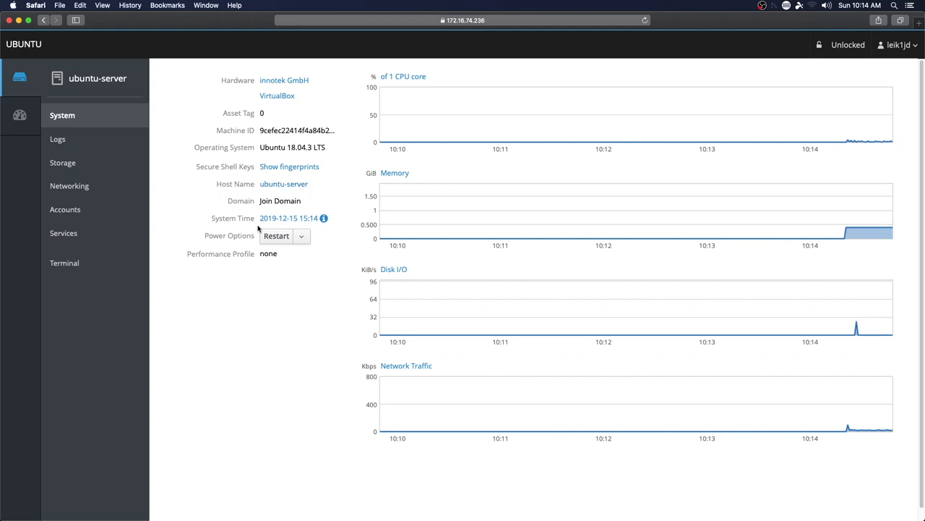
mouse_move(214, 266)
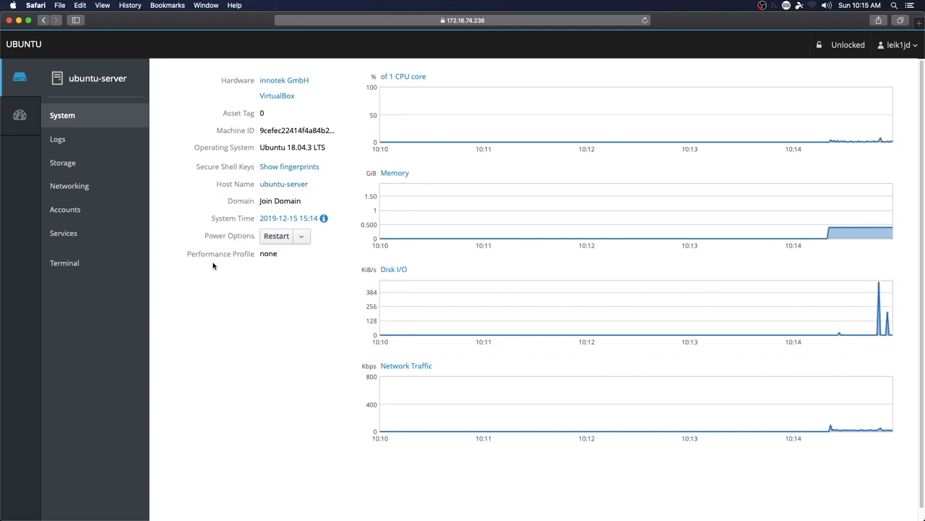
On the Logs page, try Critical and Error, then set Severity to Everything and scroll
click(57, 139)
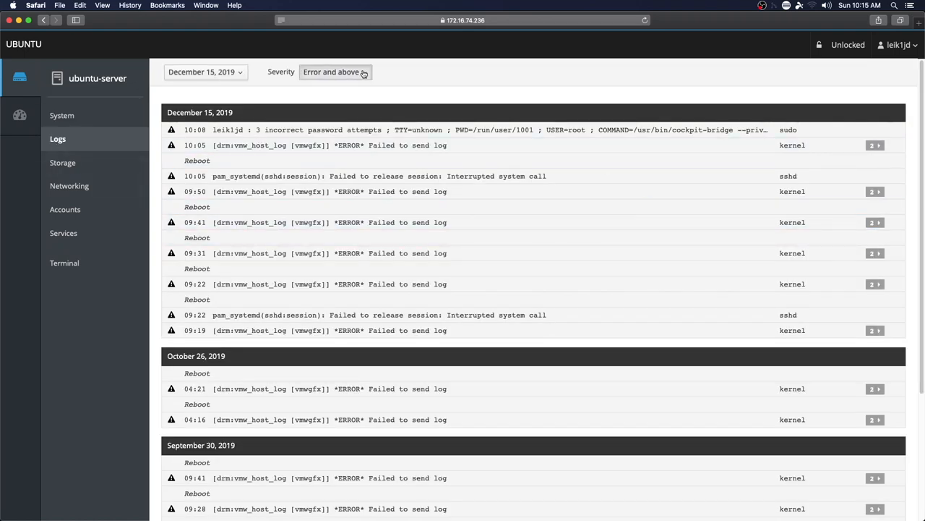
click(334, 71)
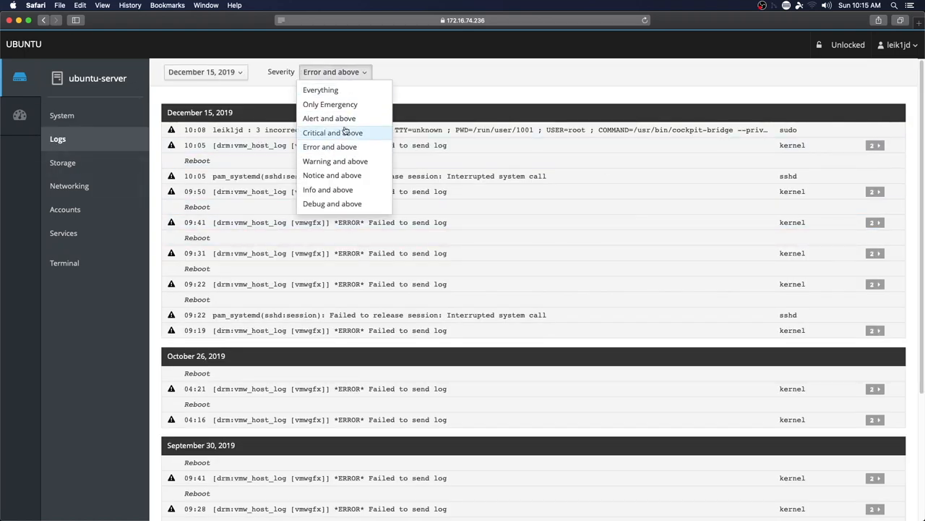
click(333, 132)
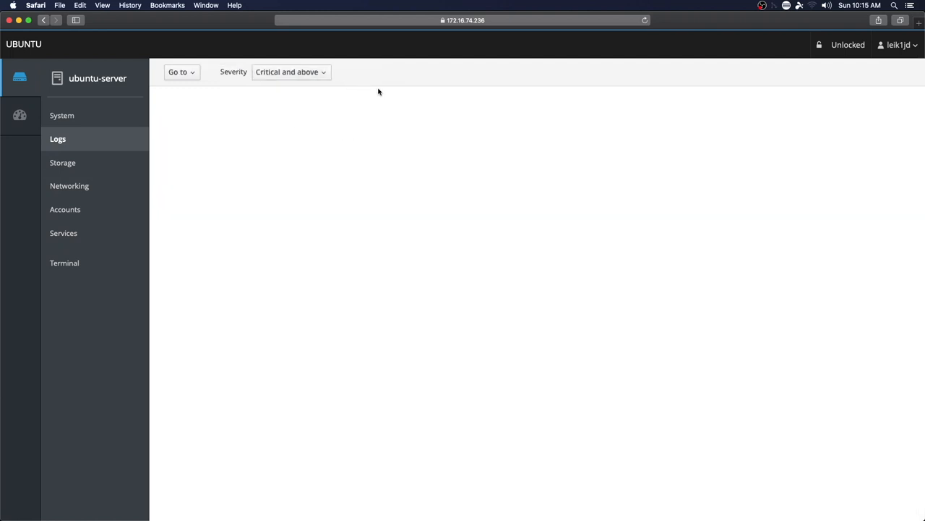
click(289, 71)
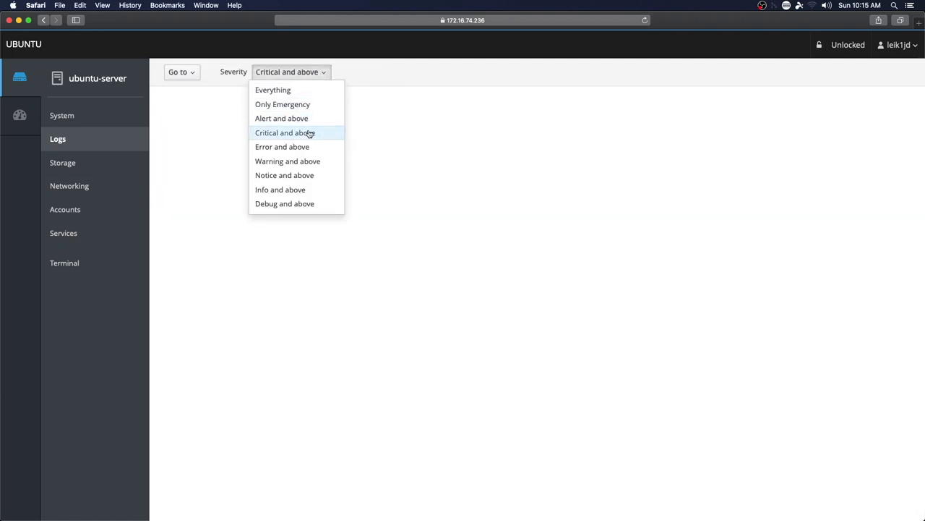
click(281, 146)
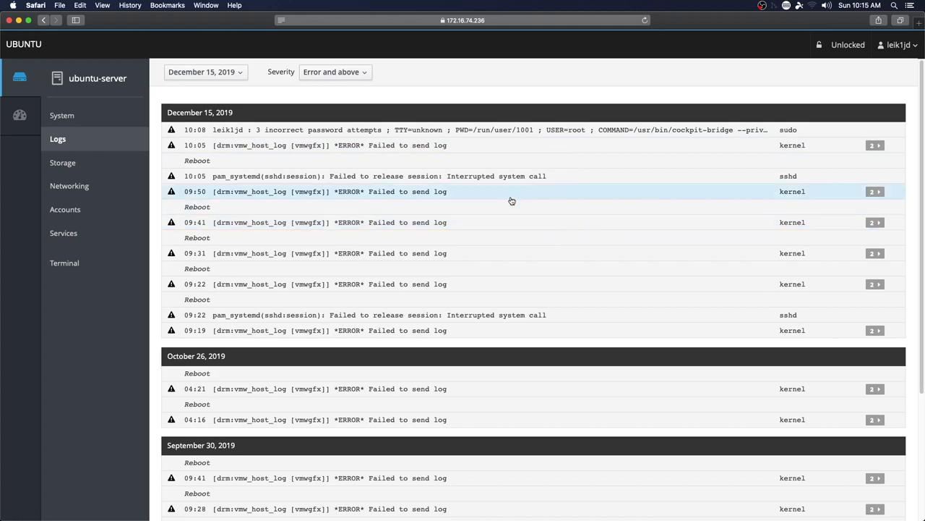
click(334, 71)
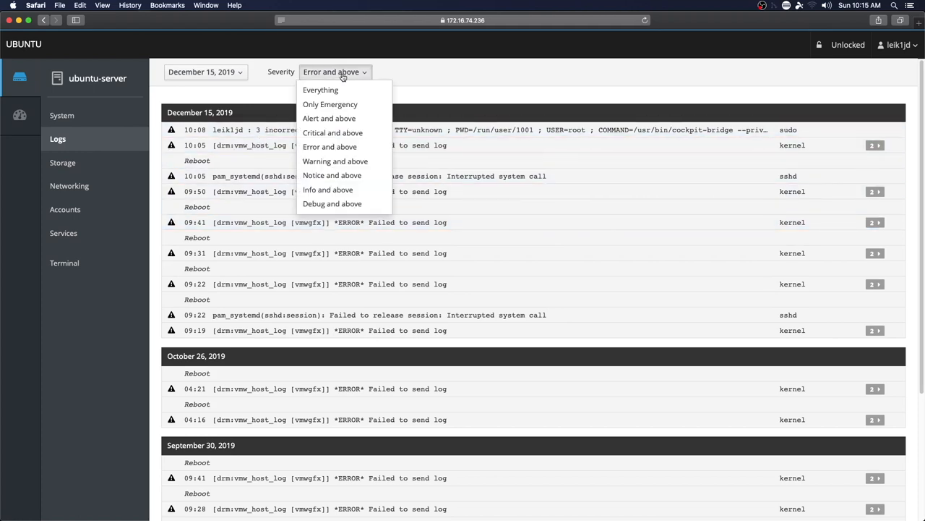
click(320, 90)
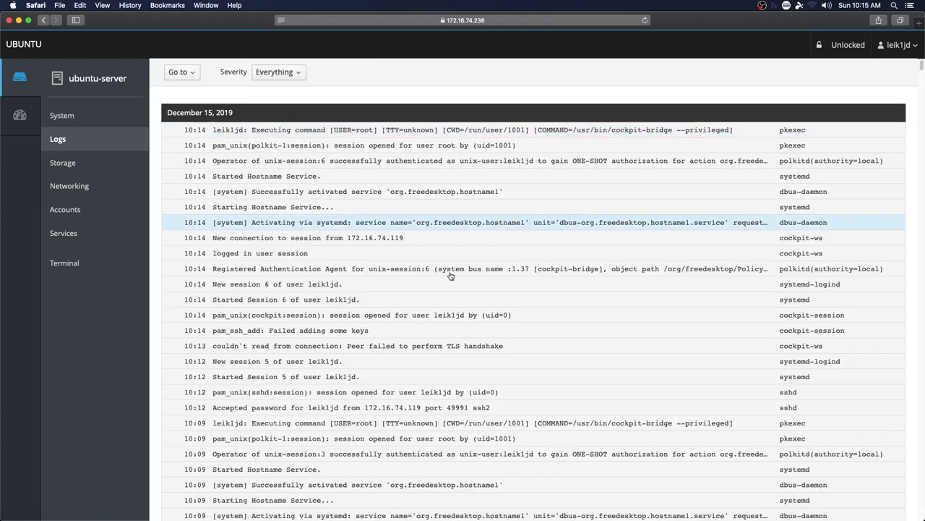
scroll(down, 3)
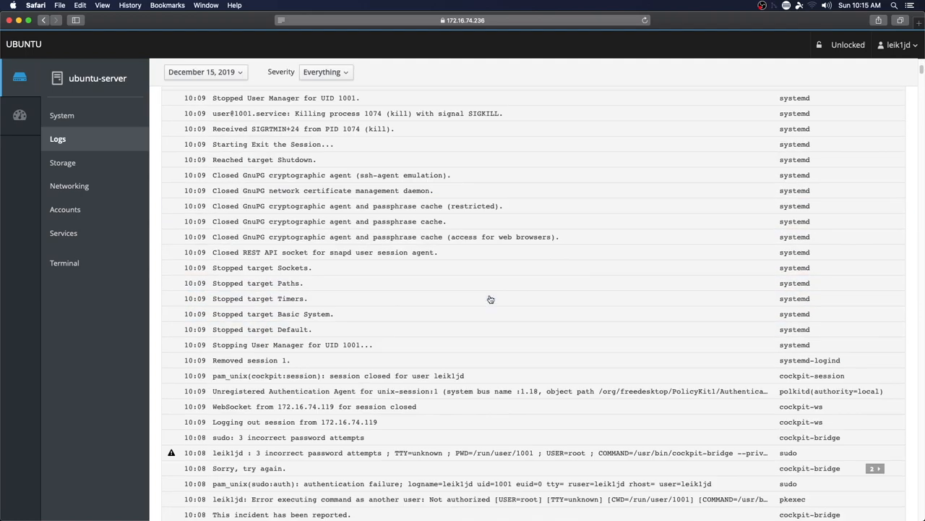
scroll(down, 3)
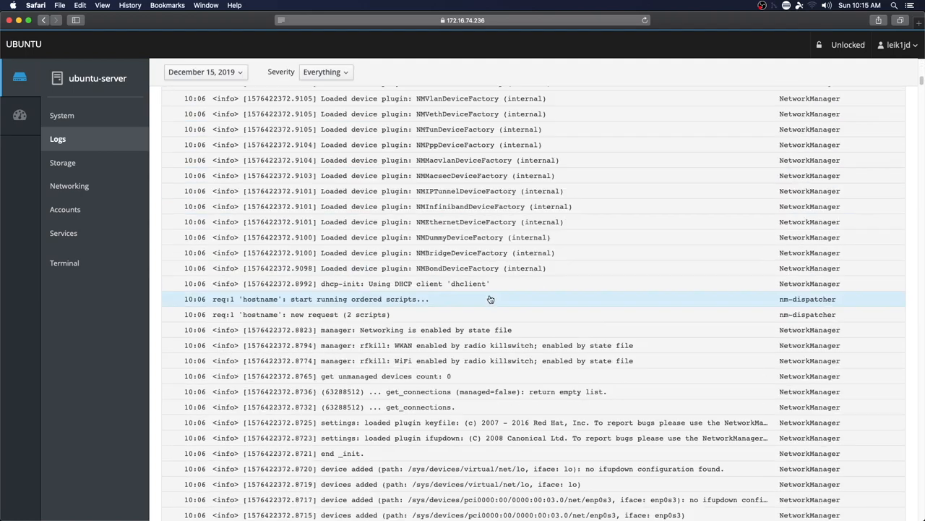
Visit the Storage page, then the Networking page with the enp0s3 interface
click(63, 162)
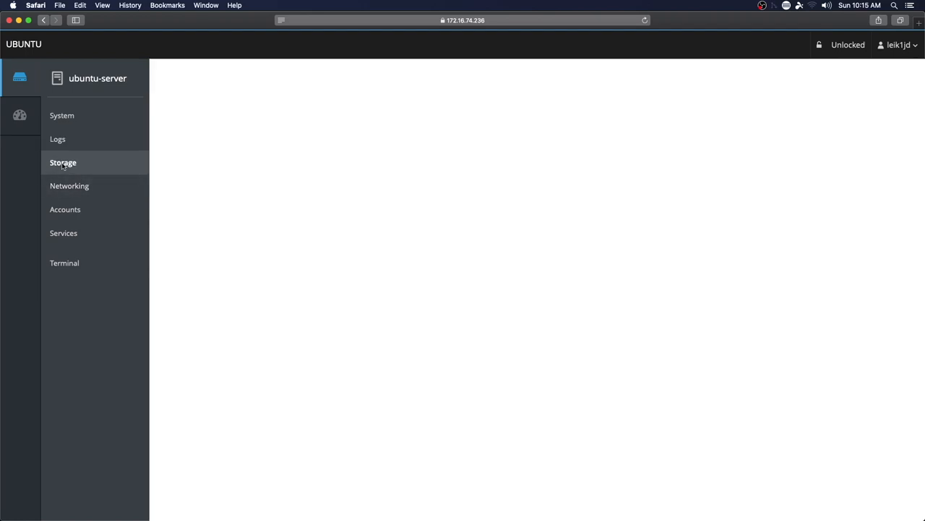
click(63, 162)
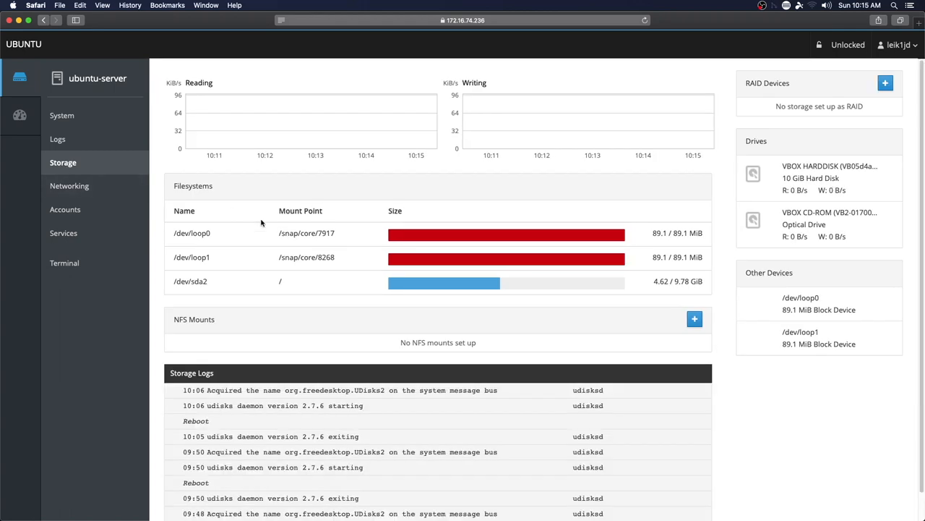
mouse_move(177, 298)
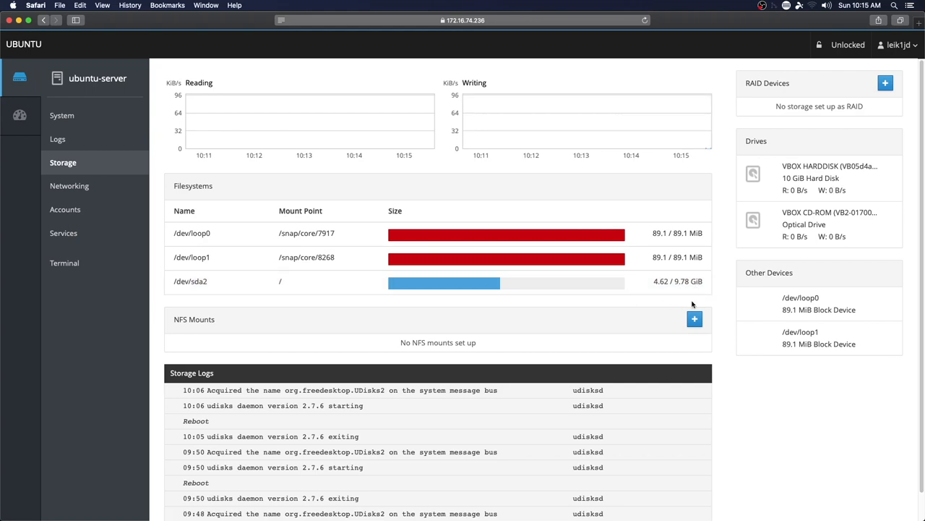
click(70, 185)
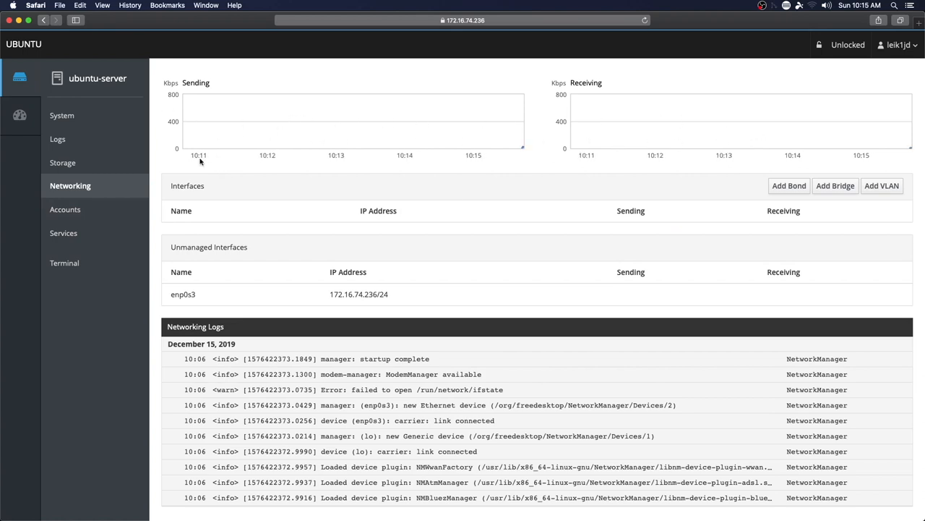
Show the Accounts page listing the leik1jd, Jeremy and root users
click(66, 209)
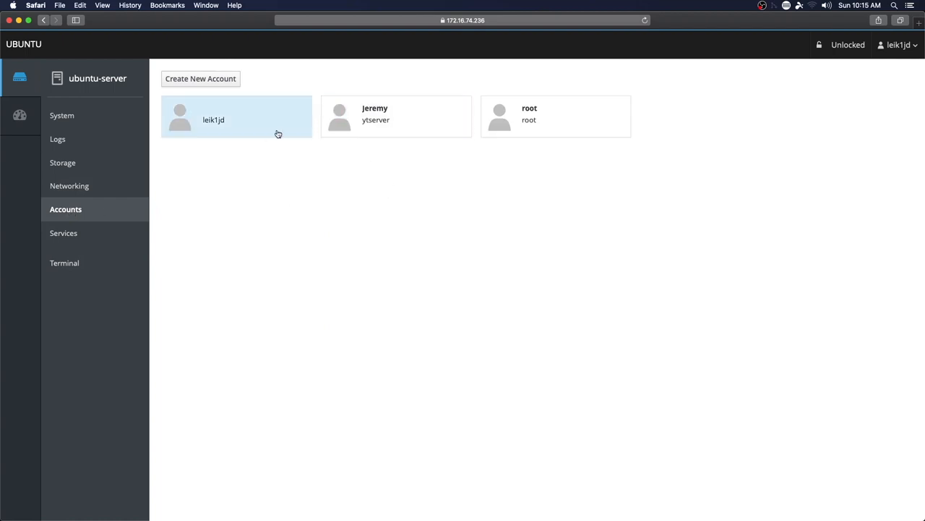
mouse_move(200, 120)
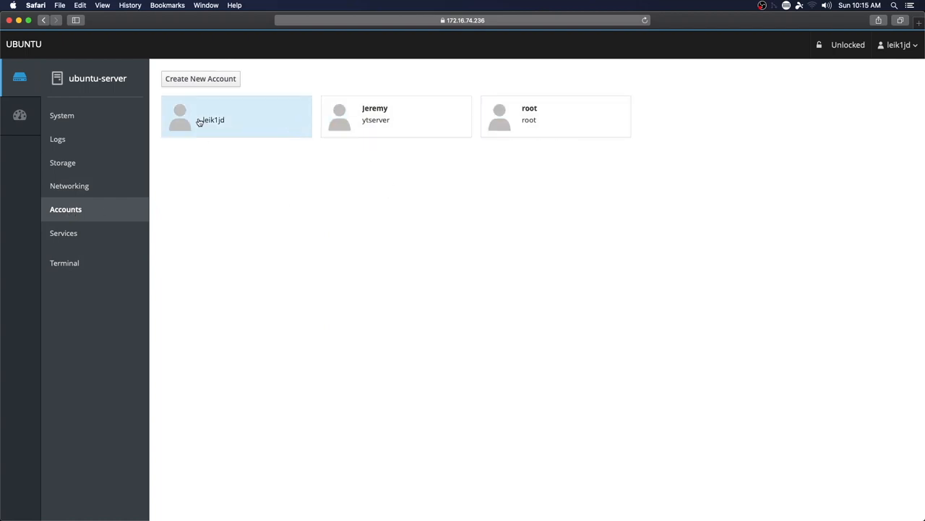
mouse_move(220, 266)
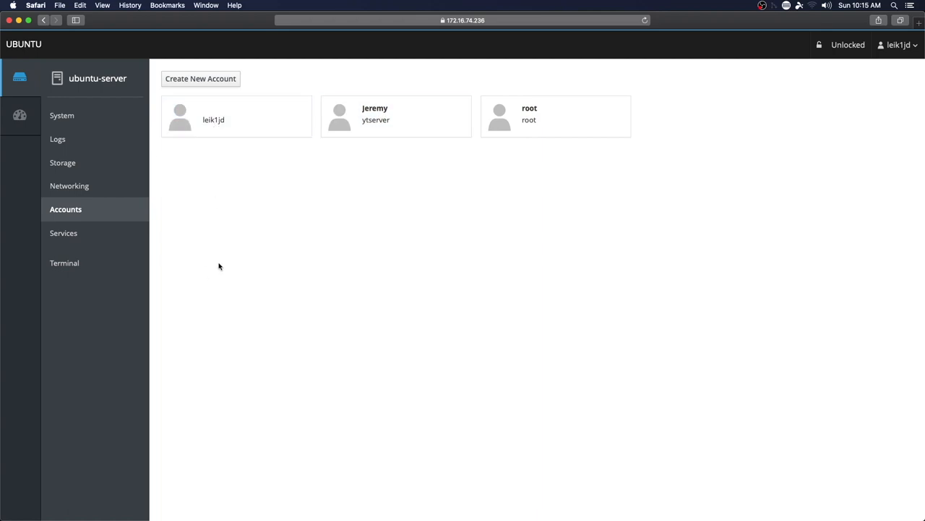
Open Services and browse the Sockets, Timers and Paths unit lists in turn
click(63, 233)
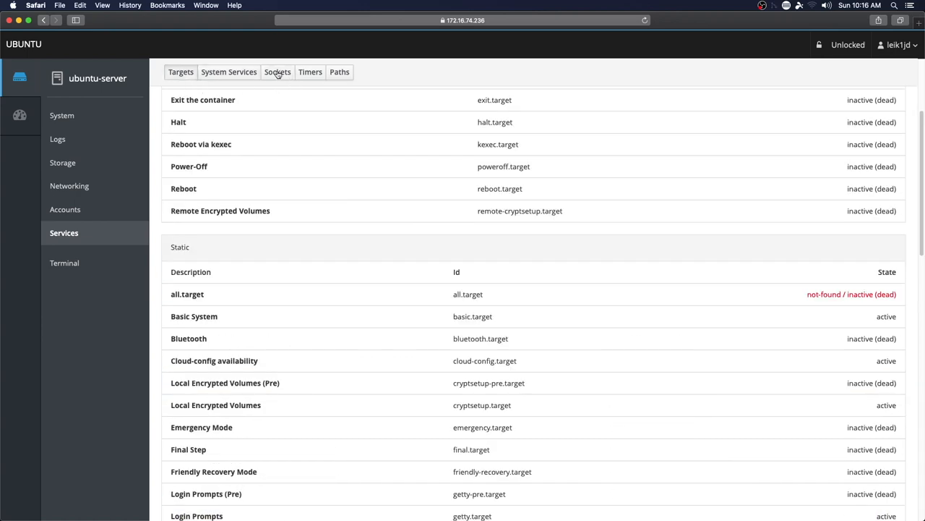
click(278, 71)
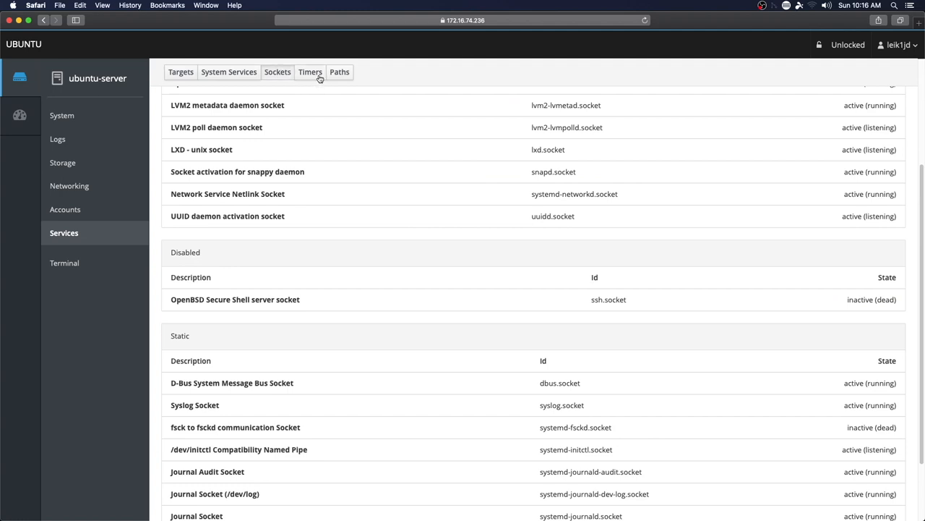
click(310, 72)
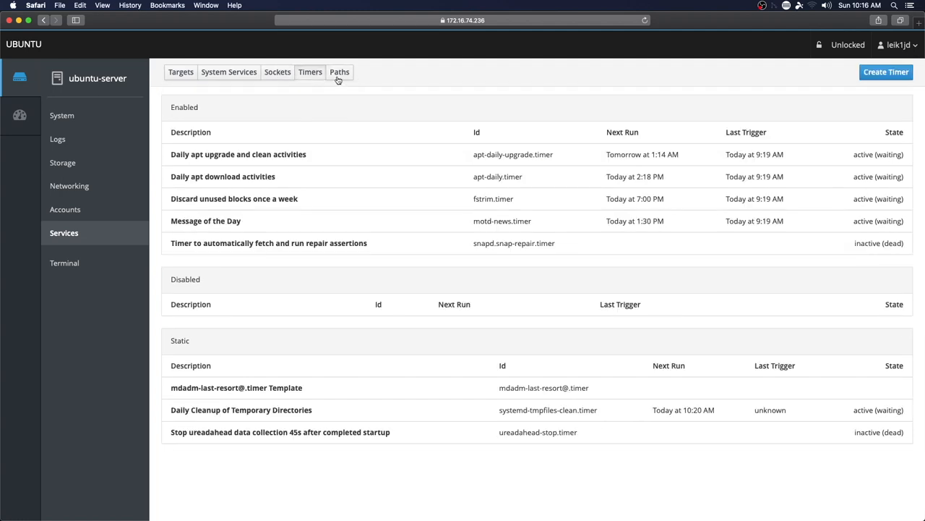
click(339, 72)
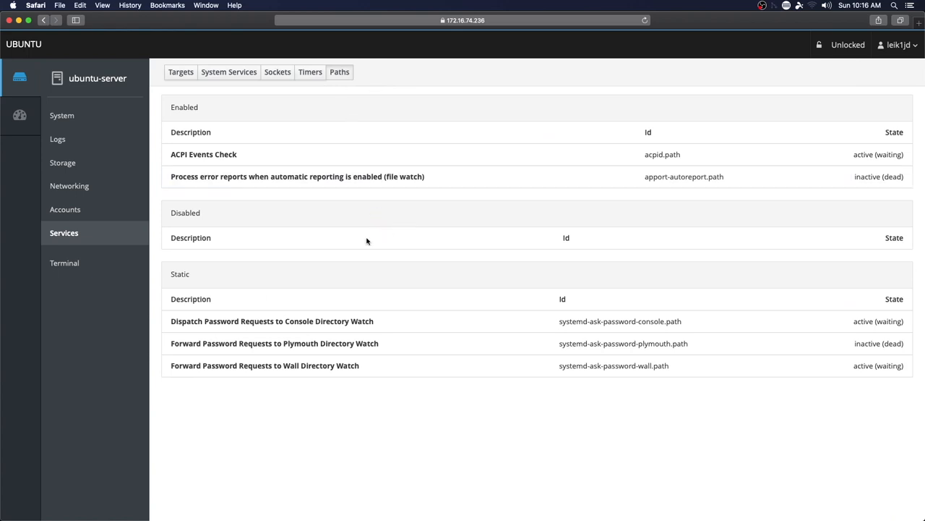
mouse_move(64, 262)
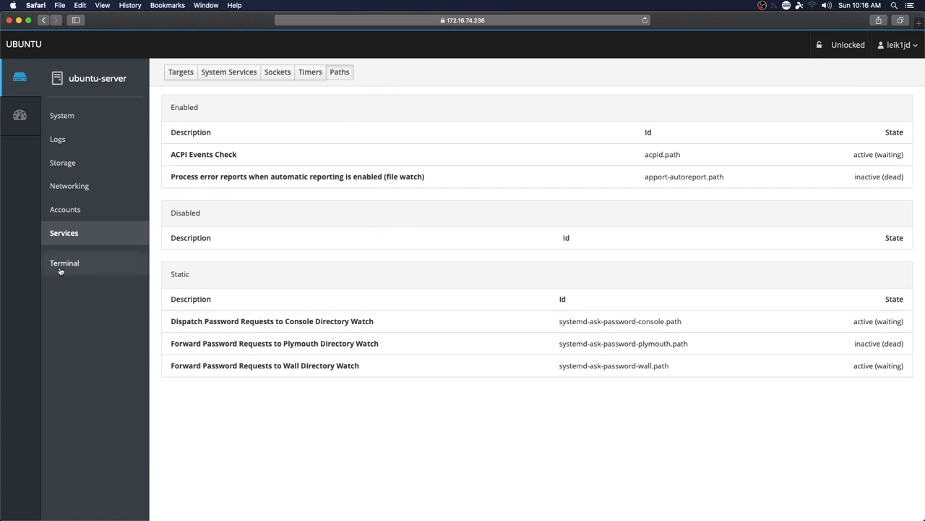
Open Cockpit's browser terminal, then switch to the all-servers dashboard
click(64, 262)
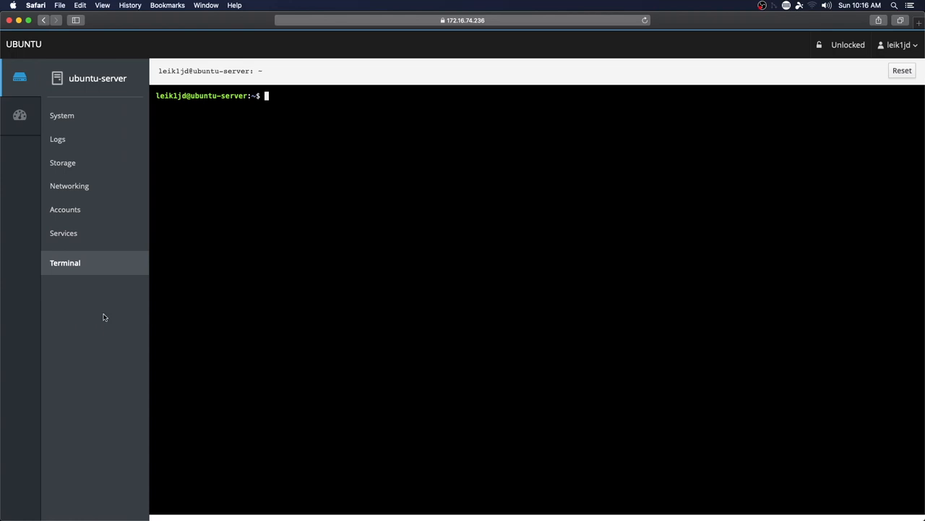
click(19, 115)
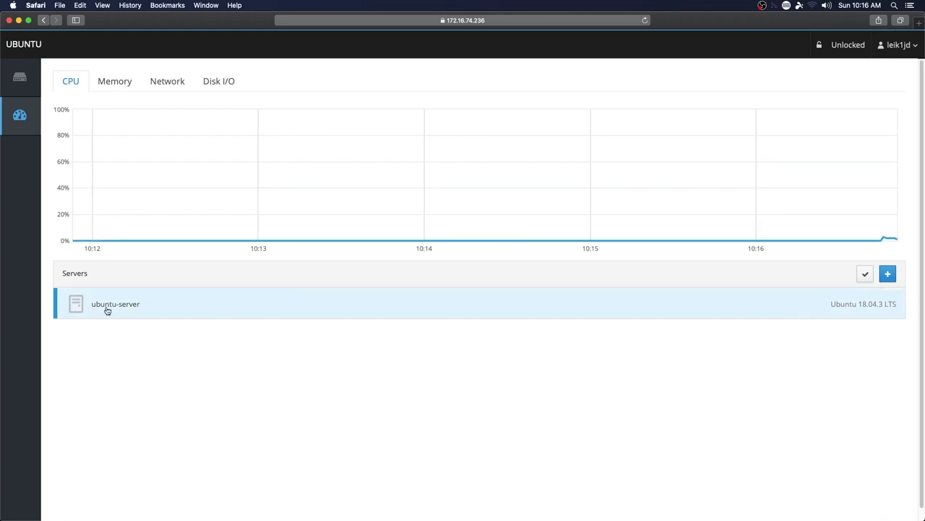
mouse_move(888, 274)
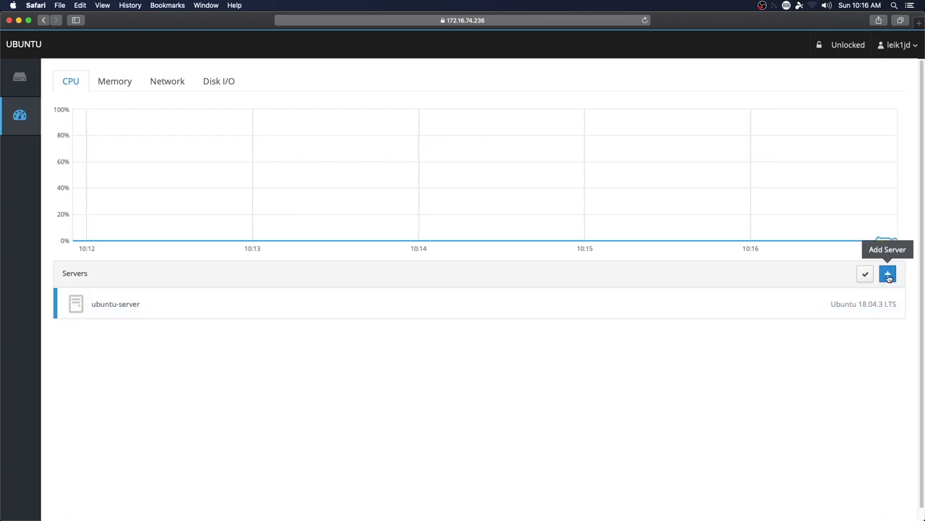
Start adding another machine to the dashboard, then cancel it
click(887, 273)
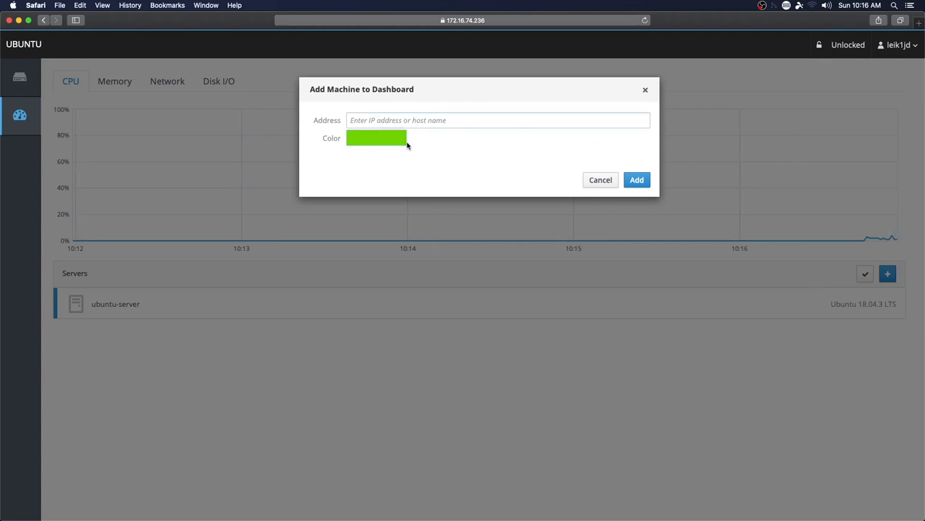
click(376, 138)
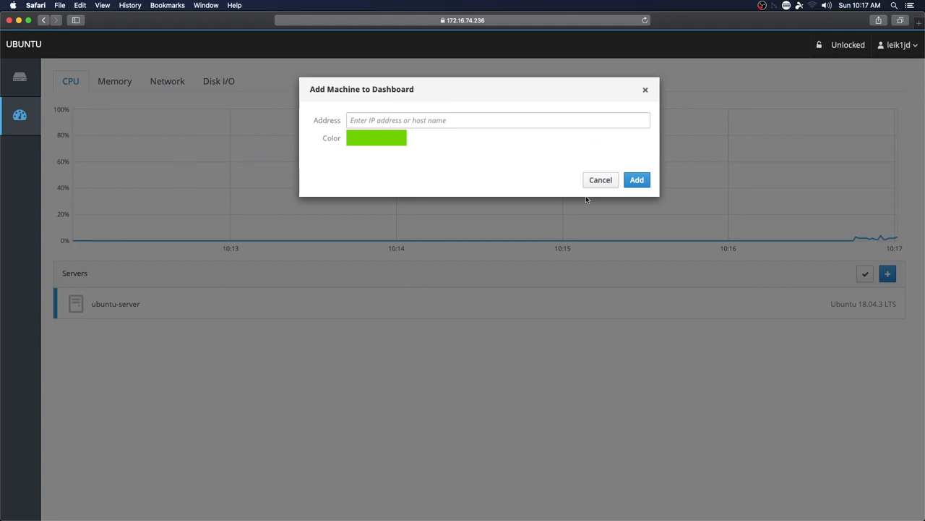
click(600, 179)
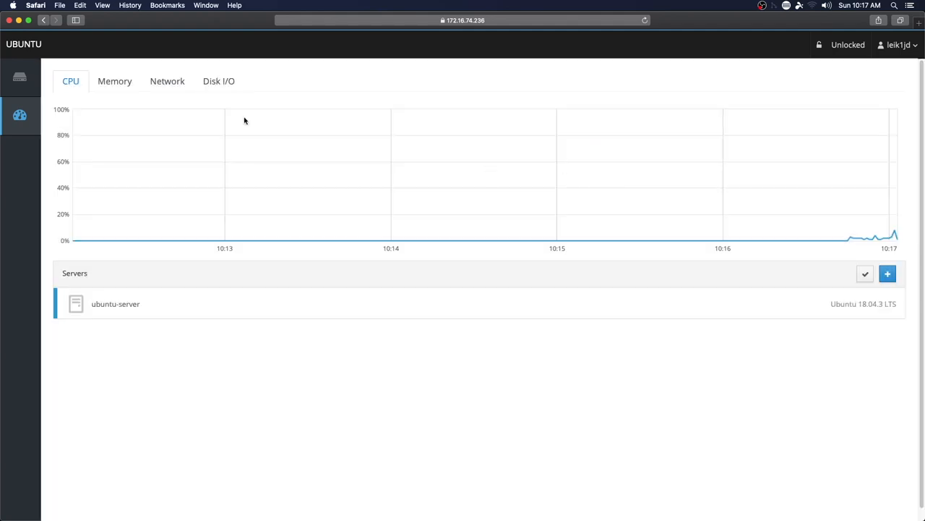
Browse the Memory, Network and Disk I/O graphs, then return to the server's terminal
click(115, 81)
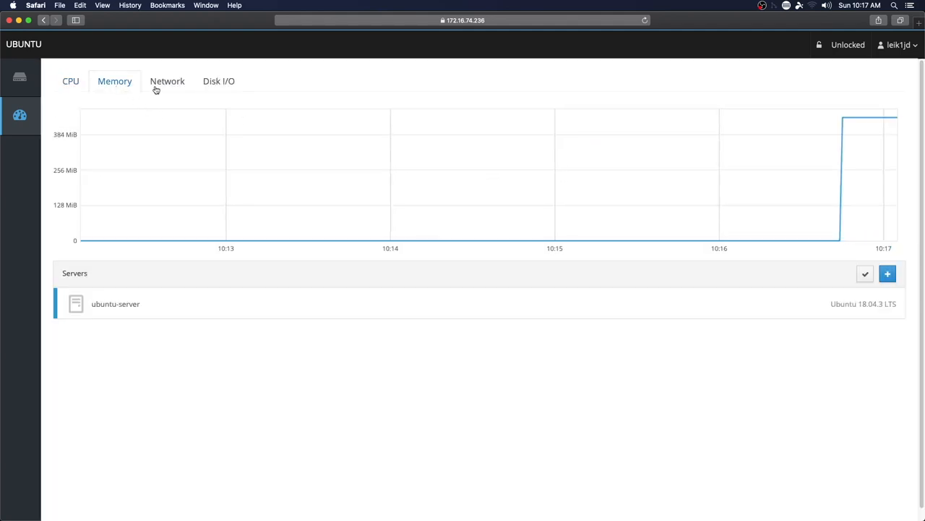
click(167, 80)
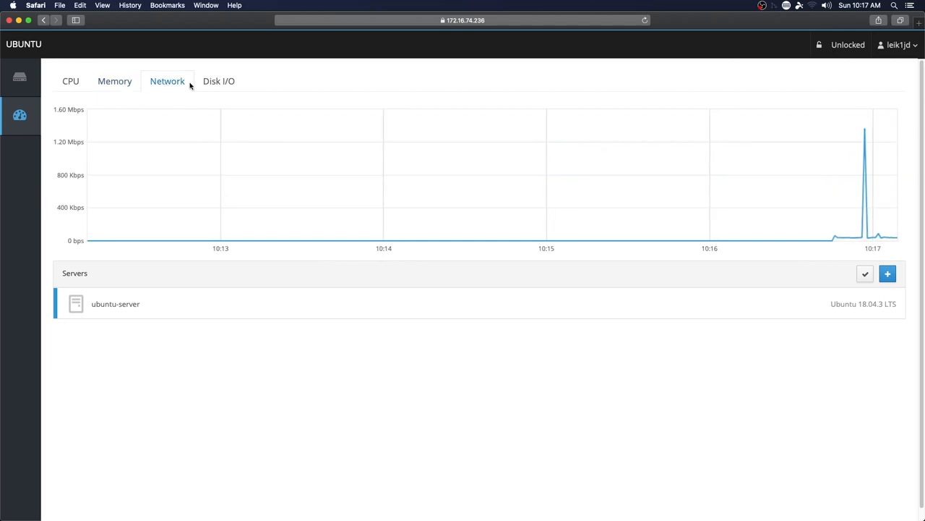
click(218, 81)
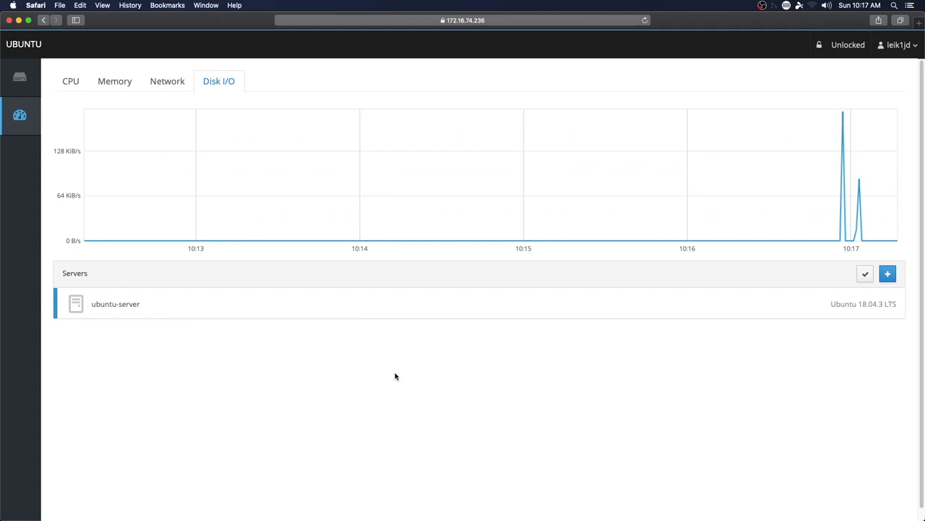
mouse_move(289, 378)
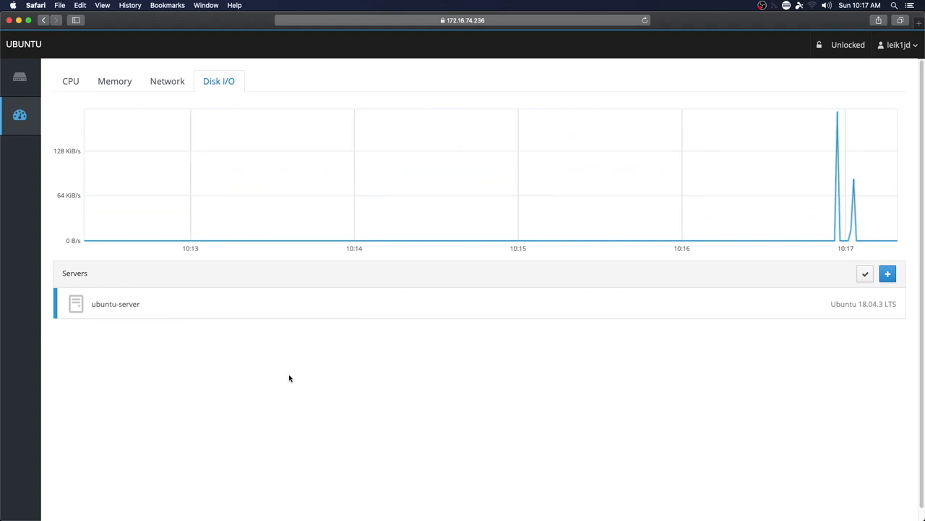
click(115, 303)
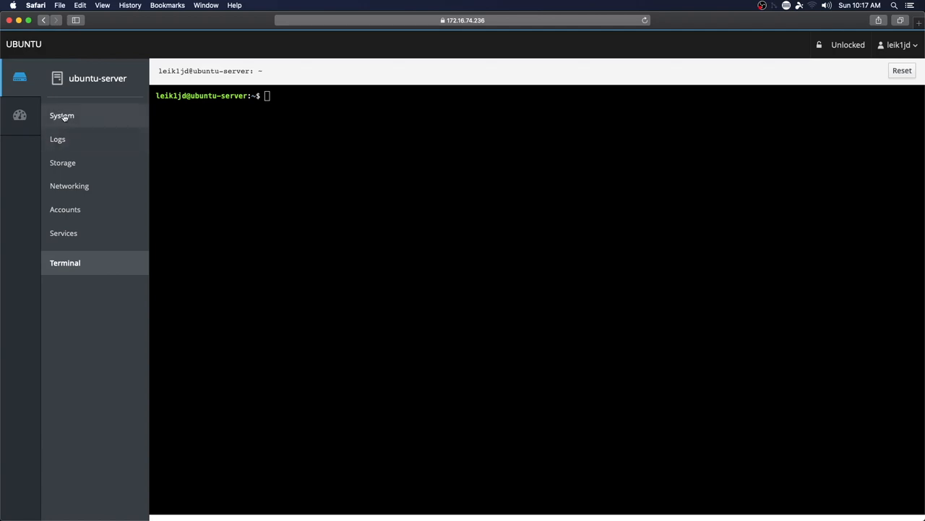
Return to the ubuntu-server System overview with its CPU, memory, disk and network graphs
click(62, 115)
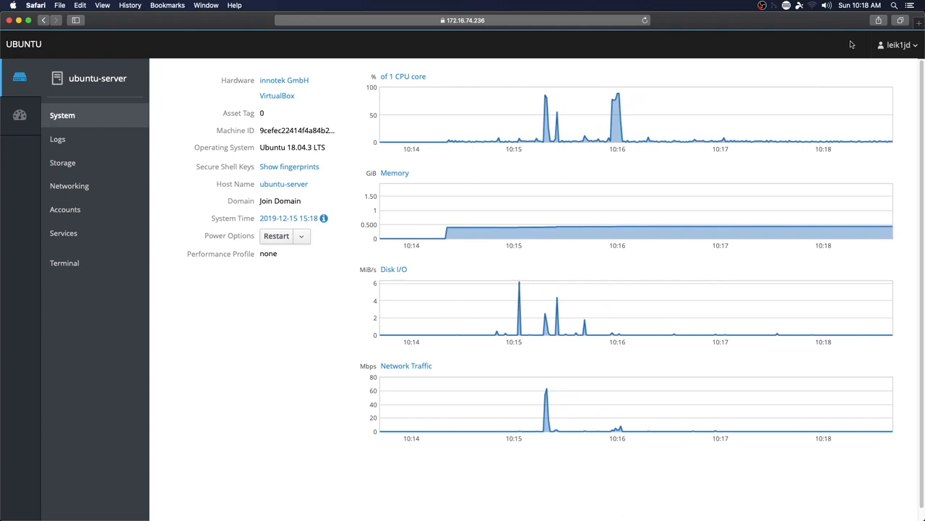
Confirm About Cockpit reports version 164 and open the project website in a new tab
click(898, 44)
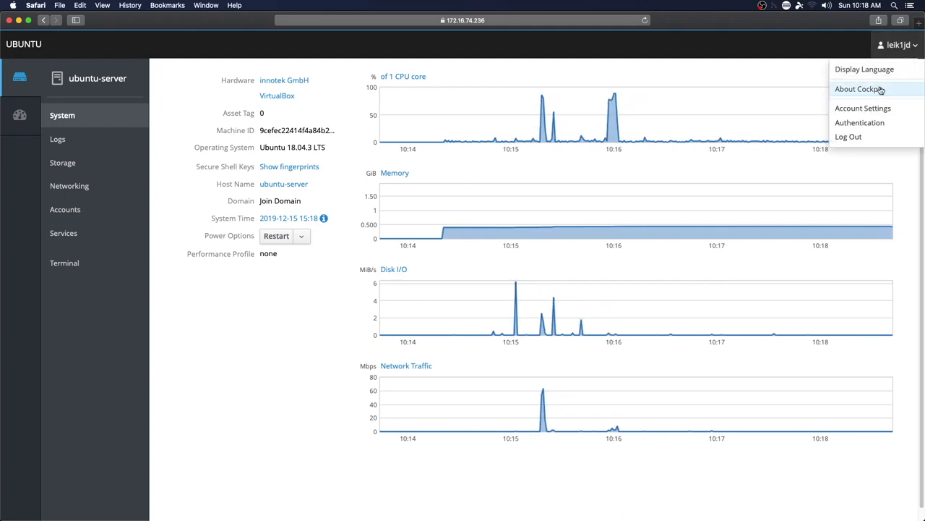
click(860, 88)
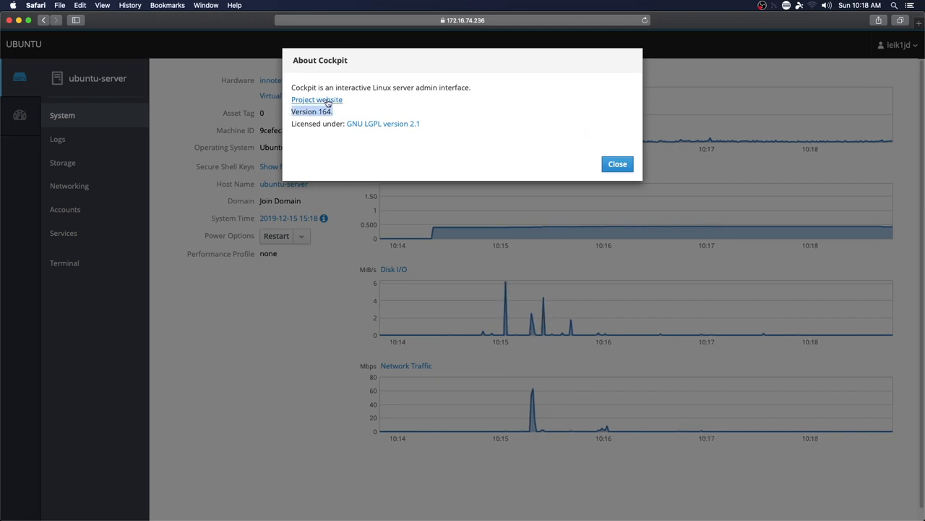
click(317, 99)
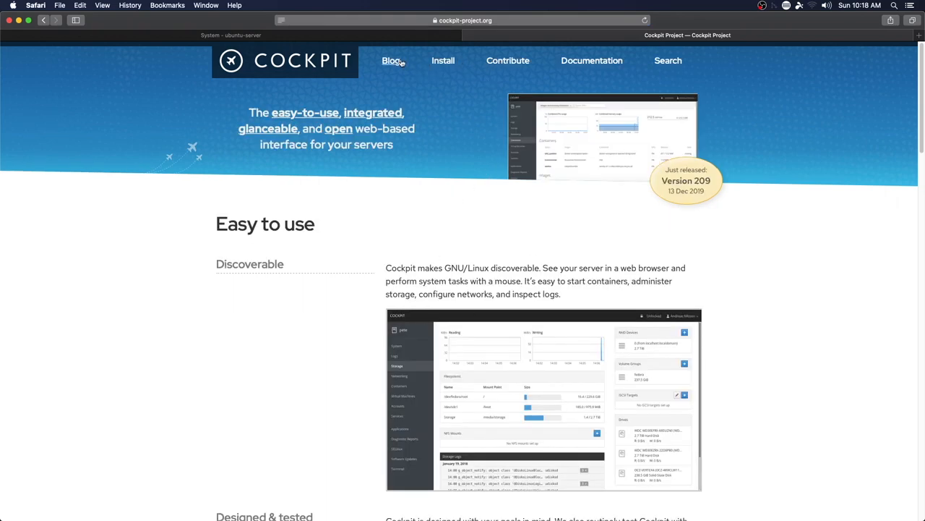
Go to the Install page listing supported distributions and recommended browsers
scroll(down, 3)
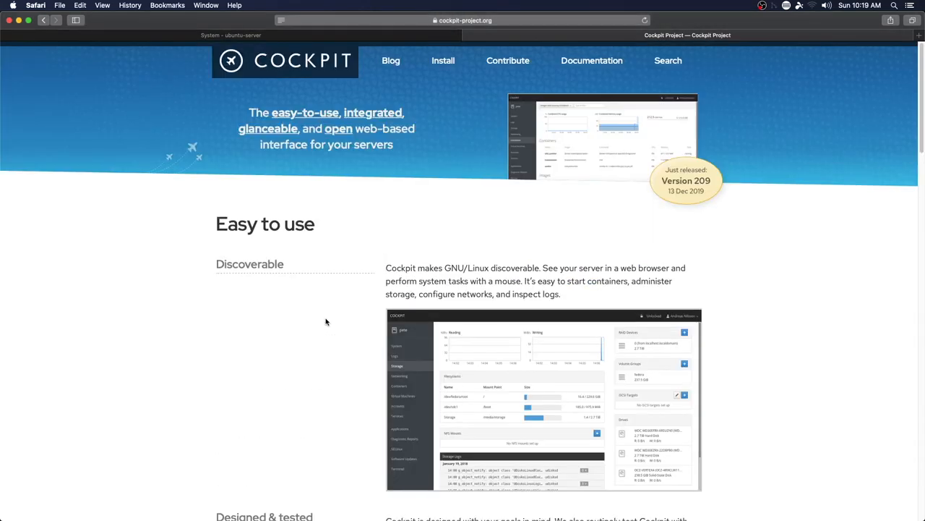
click(443, 60)
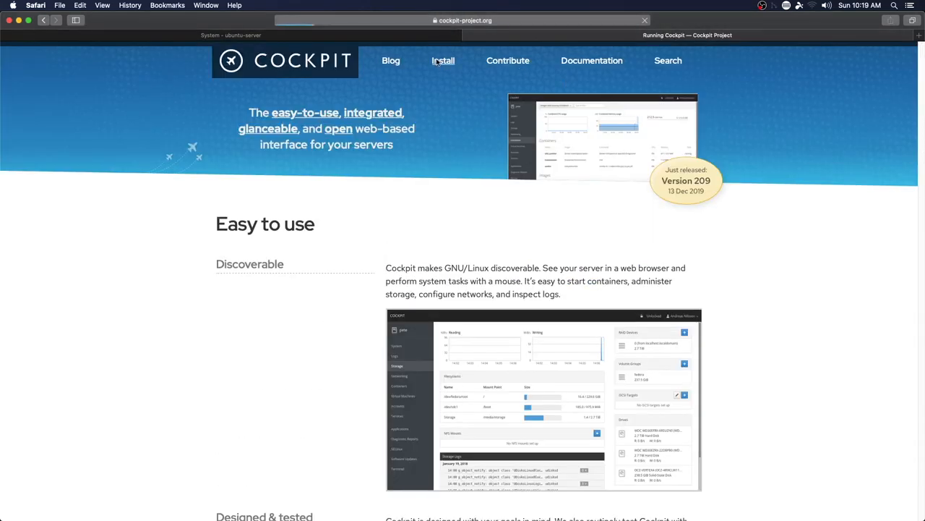
click(443, 60)
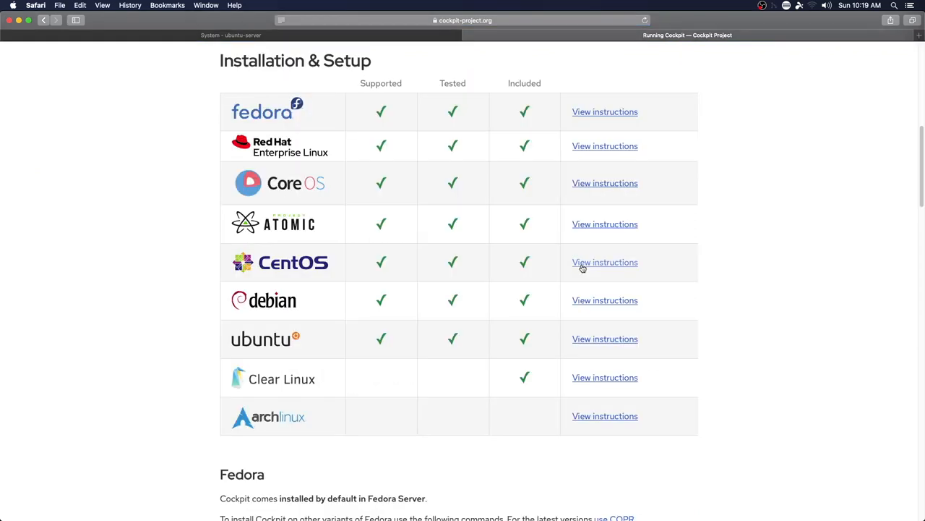
mouse_move(605, 339)
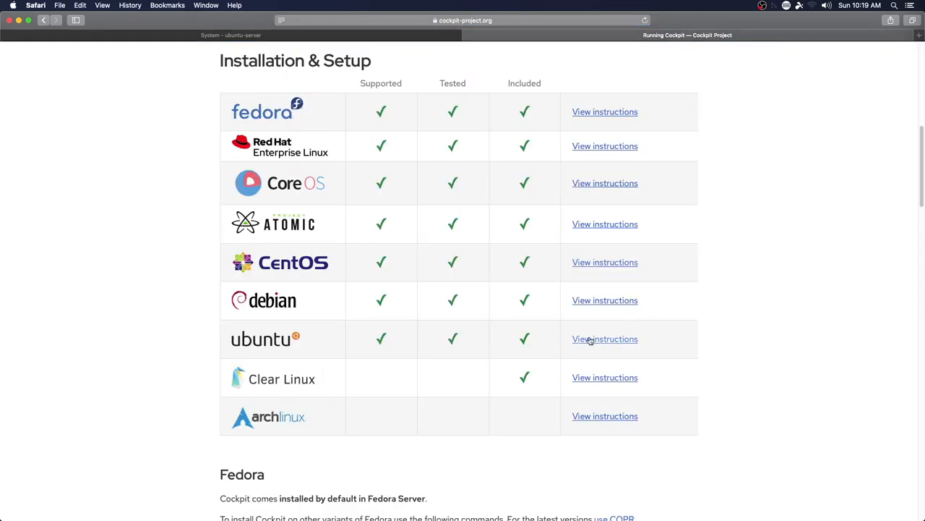
click(605, 338)
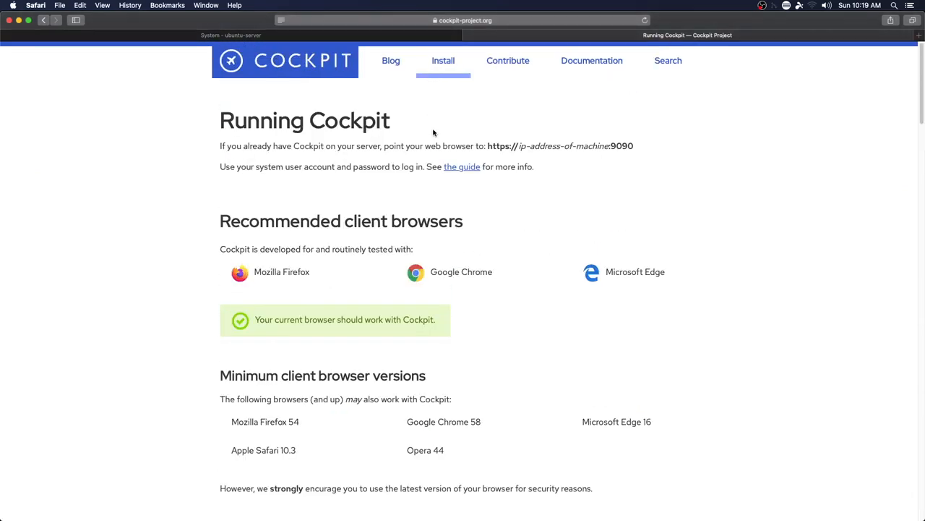
Page through the blog listings (pages 2, 3, 4 and beyond) to the Cockpit 164 post
click(391, 61)
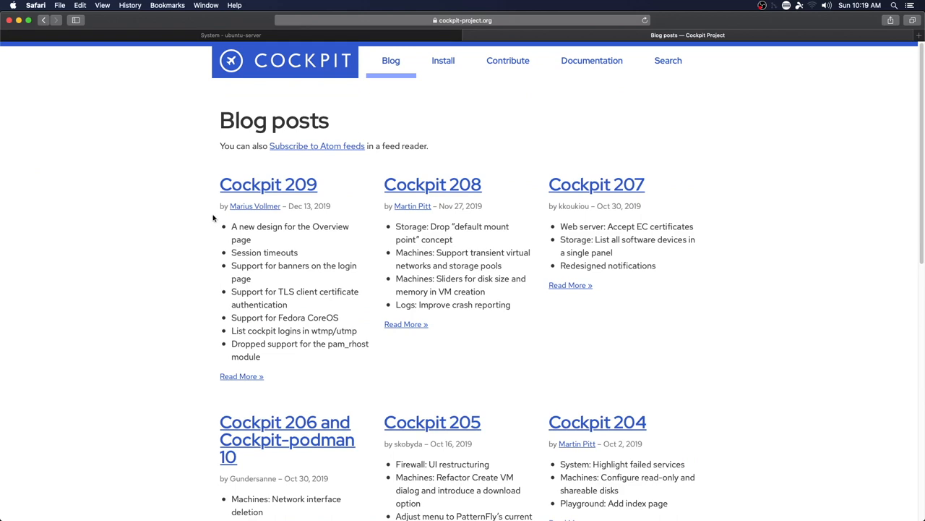
mouse_move(268, 184)
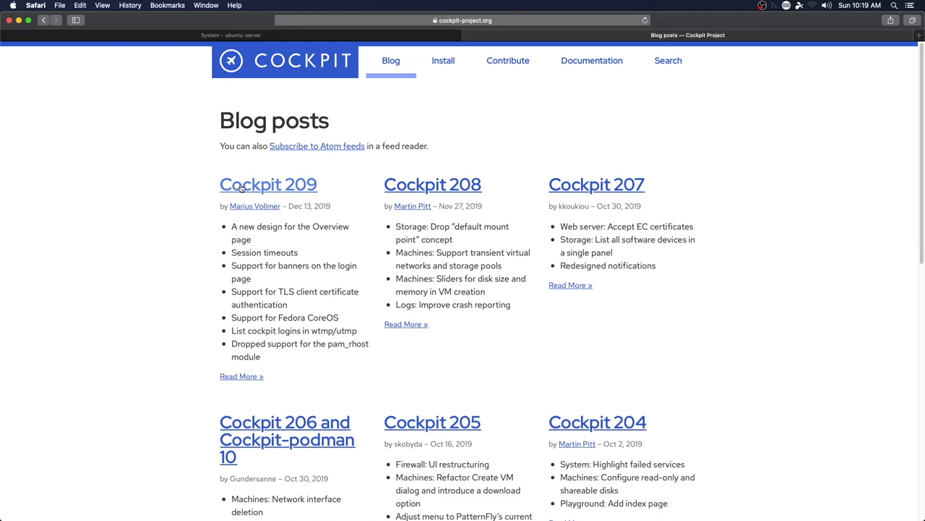
scroll(down, 3)
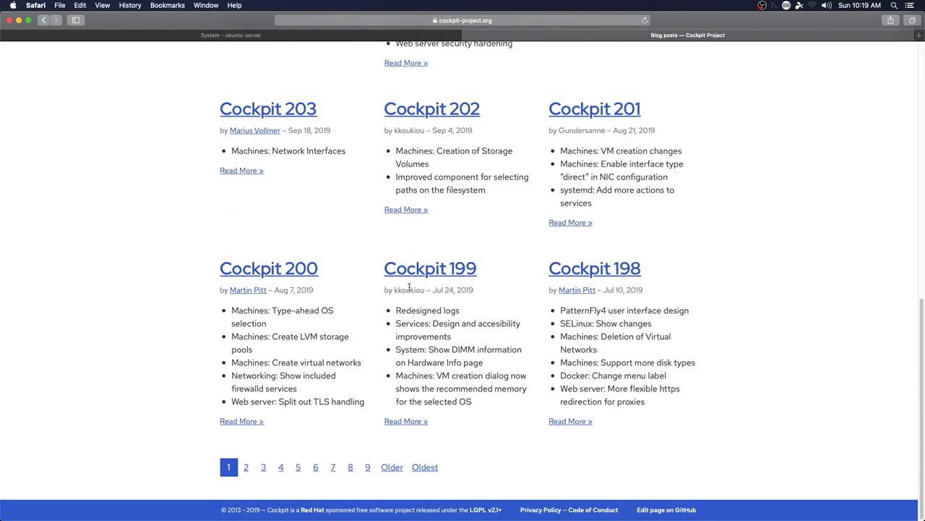
mouse_move(248, 478)
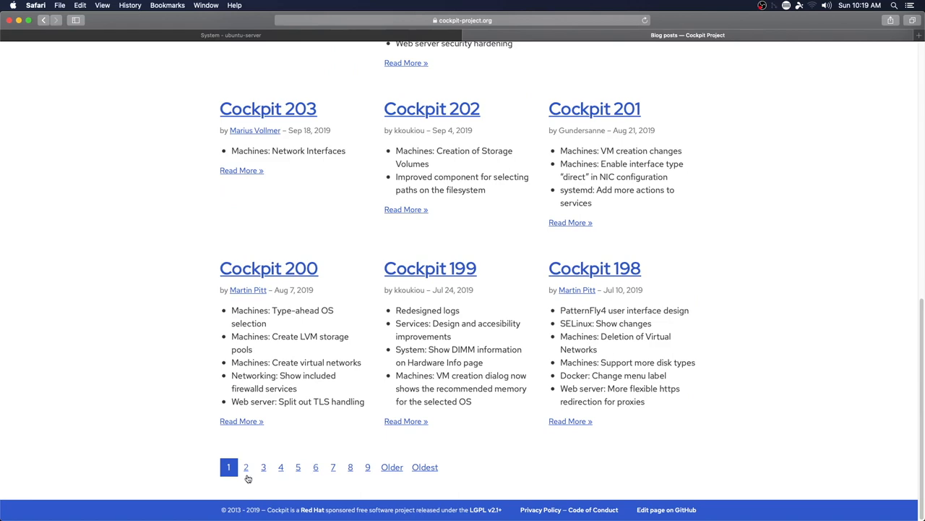
click(245, 466)
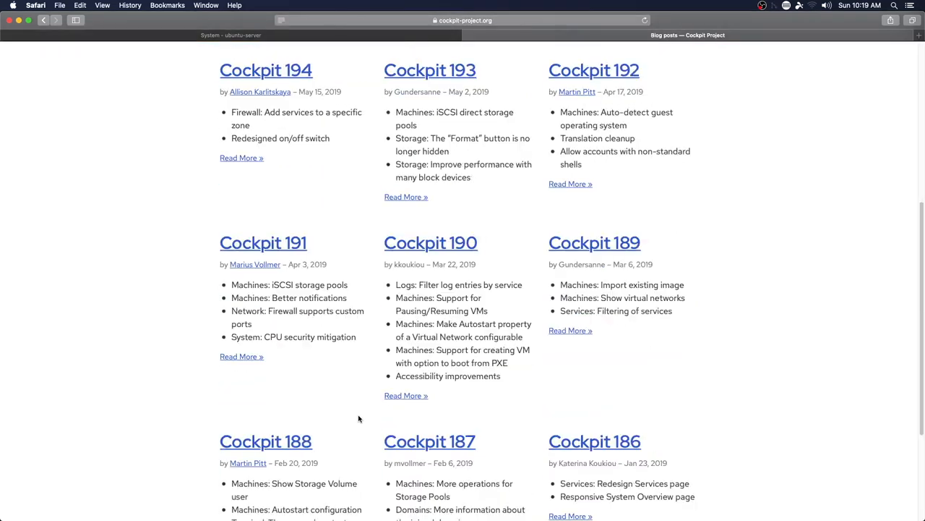
click(317, 466)
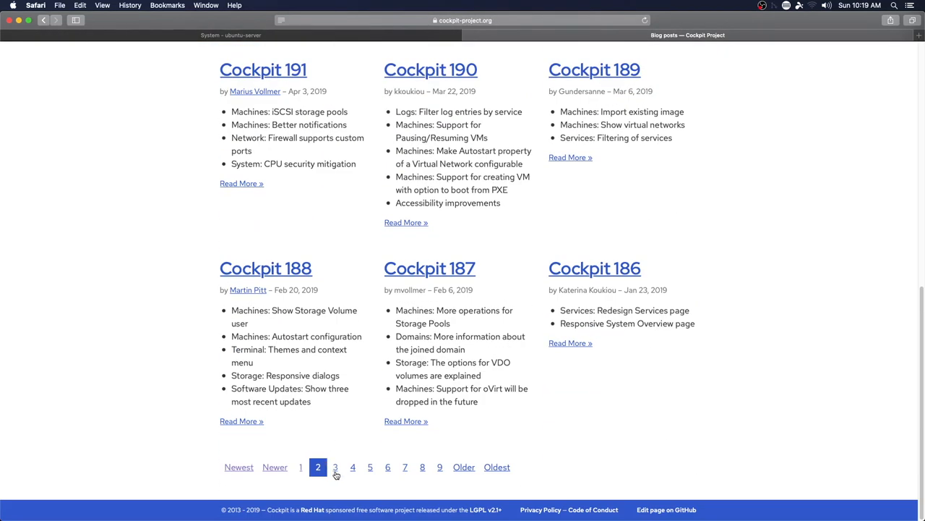
click(335, 466)
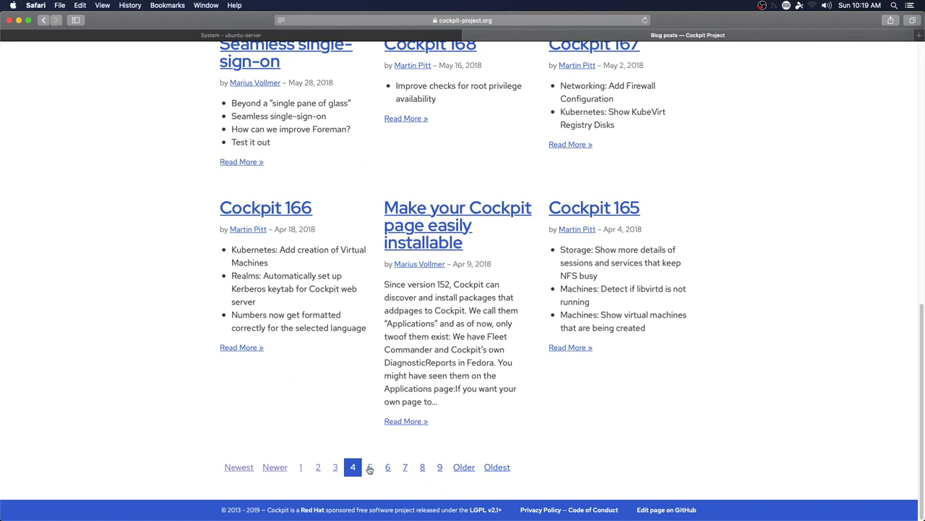
click(370, 466)
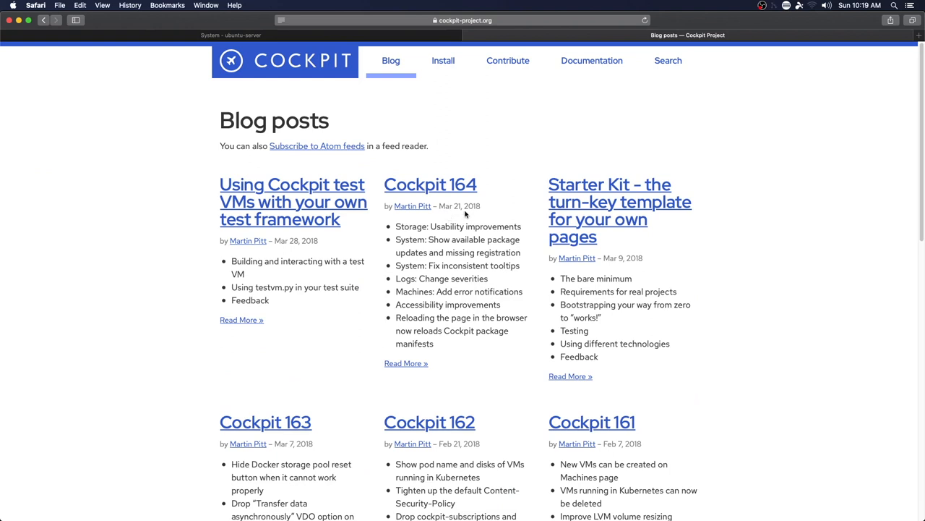
mouse_move(458, 214)
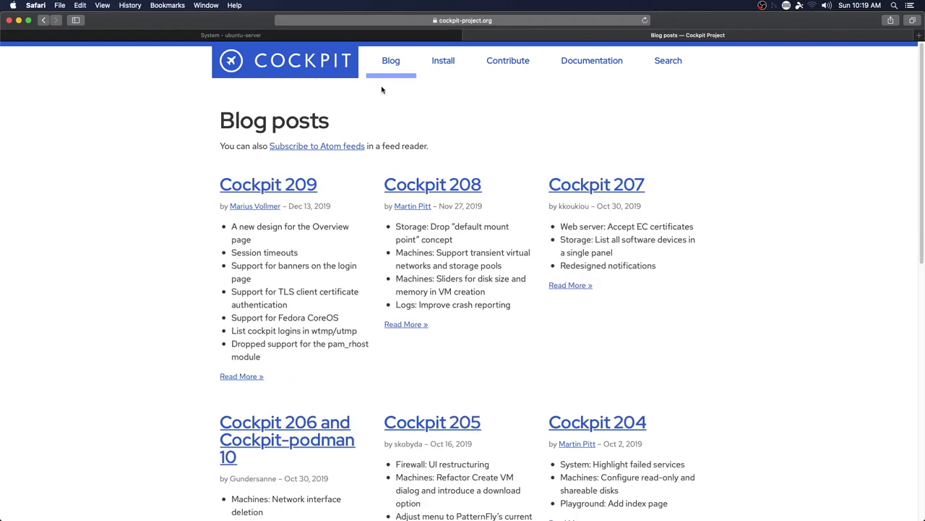
mouse_move(268, 184)
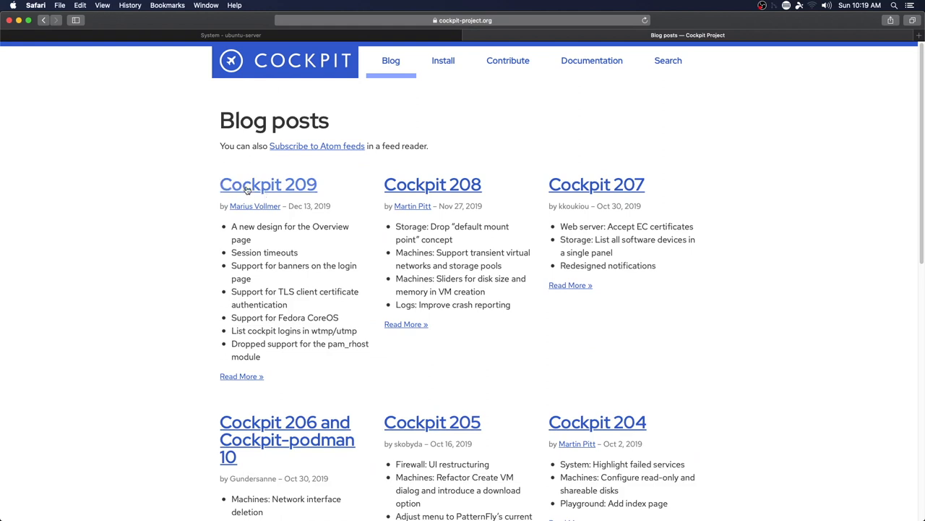
mouse_move(236, 389)
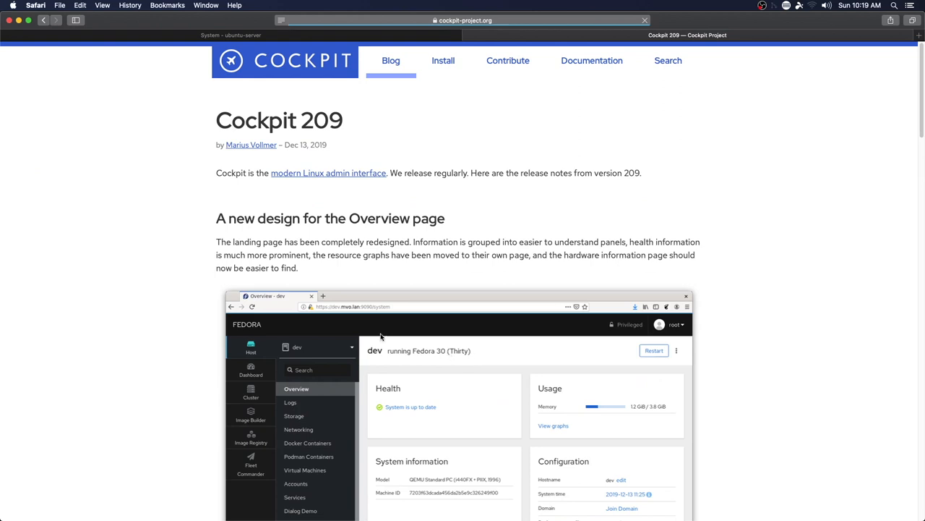
Scroll the Cockpit 209 release notes and close the About Cockpit version dialog
scroll(down, 3)
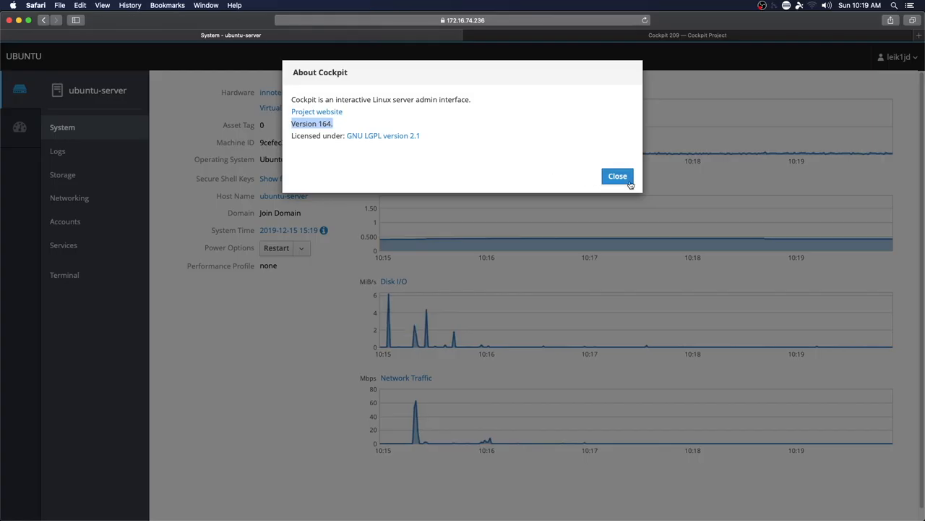
click(317, 111)
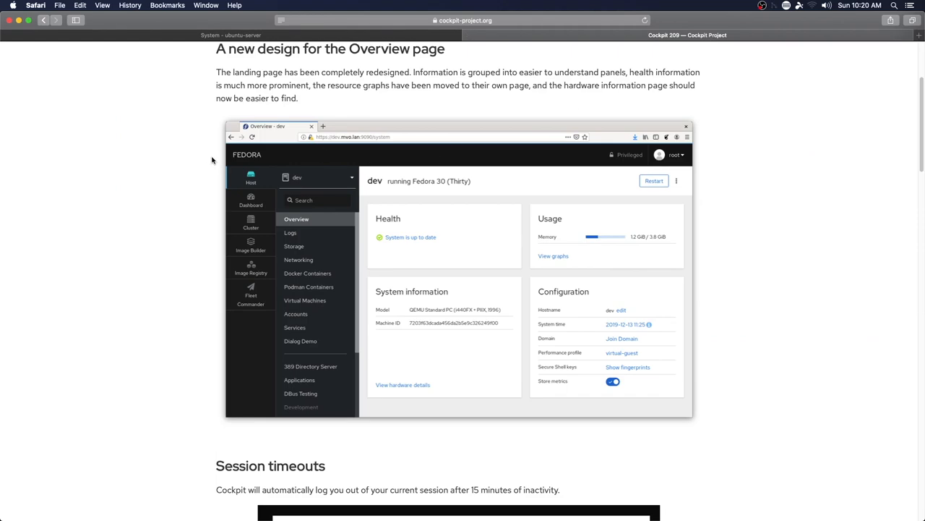
mouse_move(253, 313)
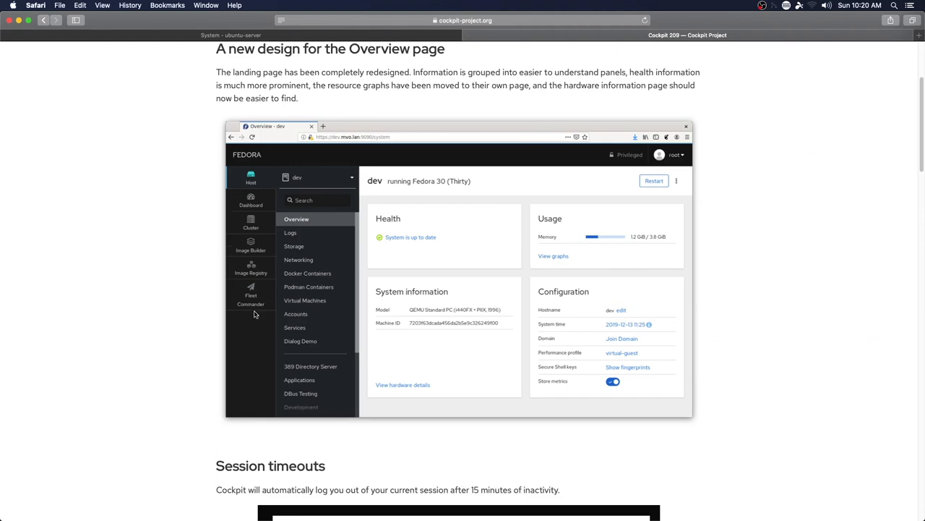
mouse_move(569, 181)
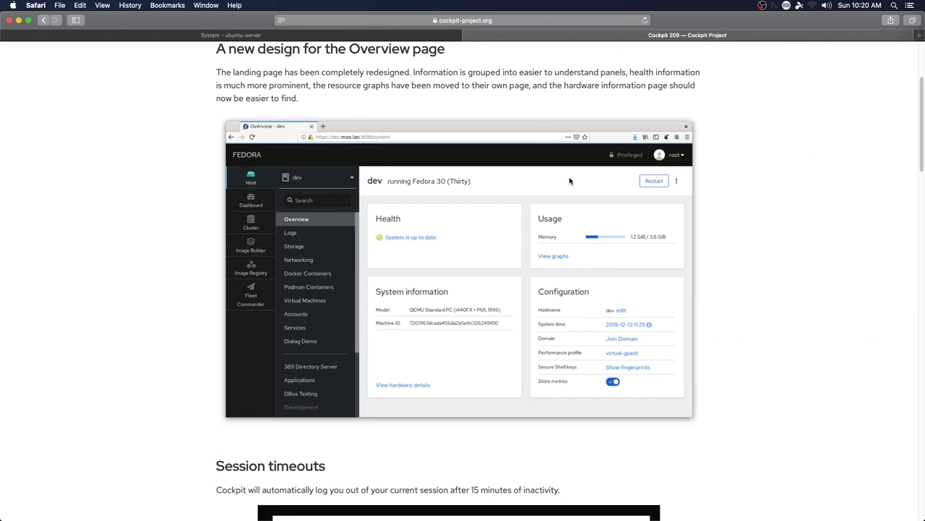